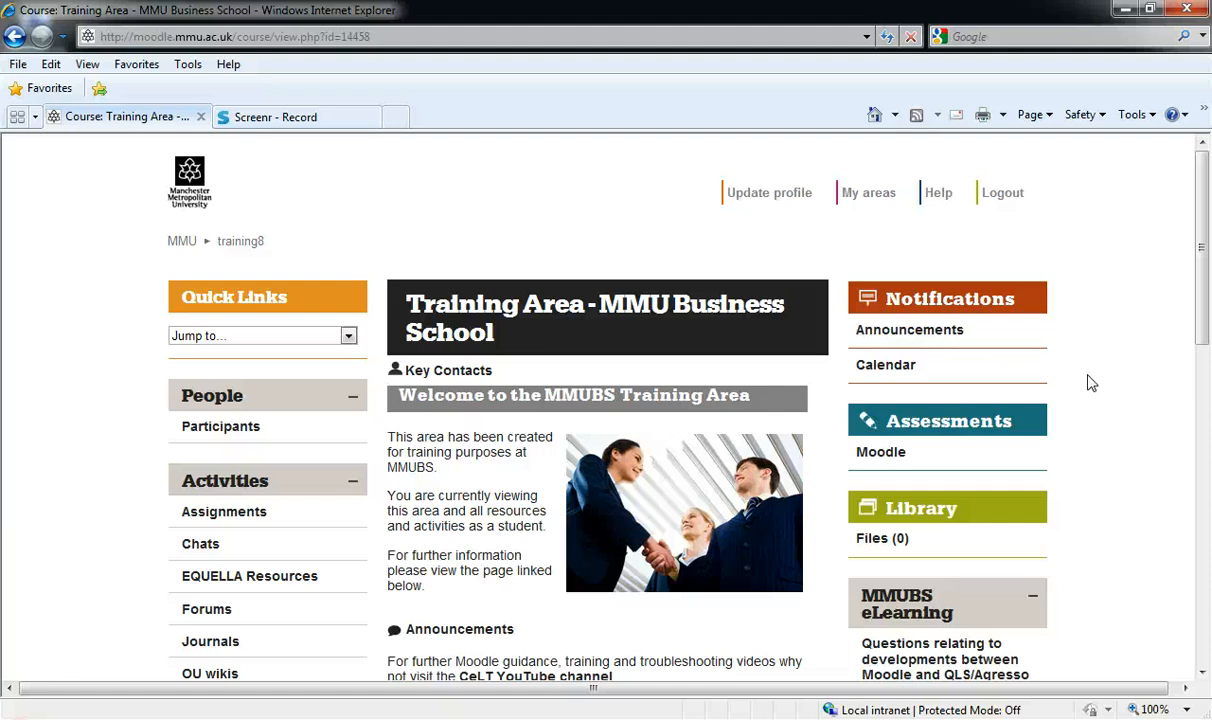
{"action": "mouse_move", "coordinate": [1100, 370]}
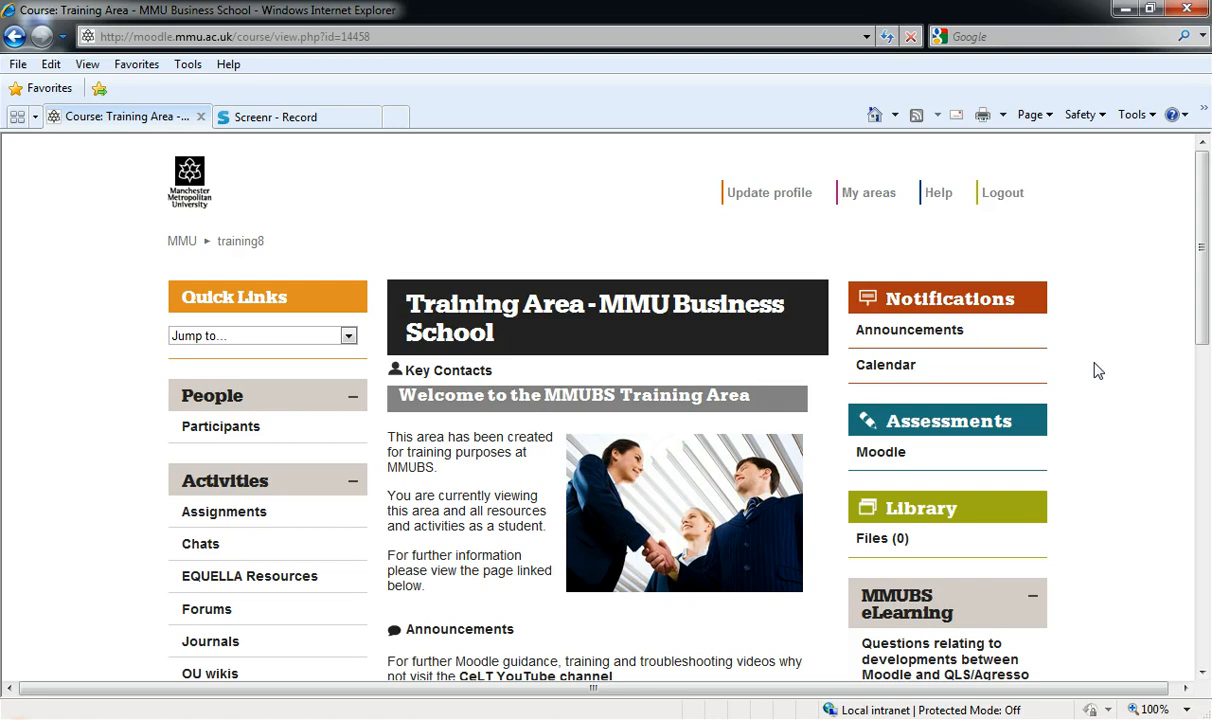
{"action": "mouse_move", "coordinate": [1202, 232]}
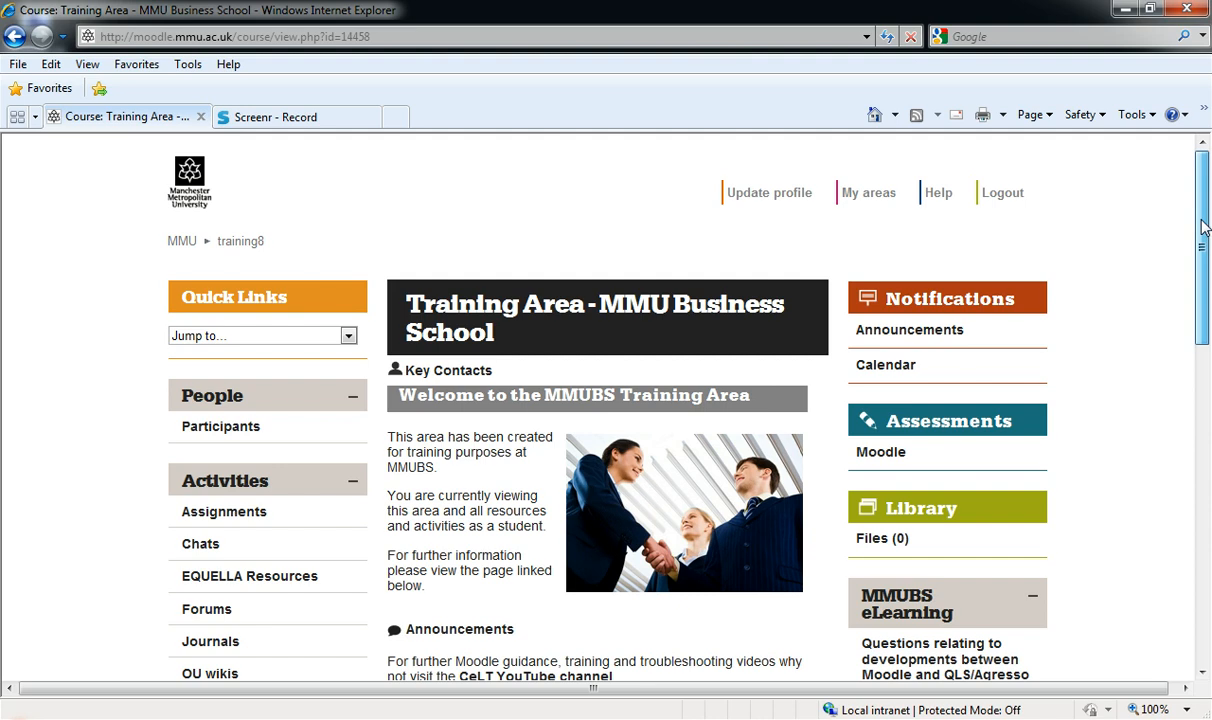
Go into 'This is a Demo Assignment' and show My Submissions listing My Essay at 13% similarity.
{"action": "scroll", "scroll_direction": "down", "scroll_amount": 3}
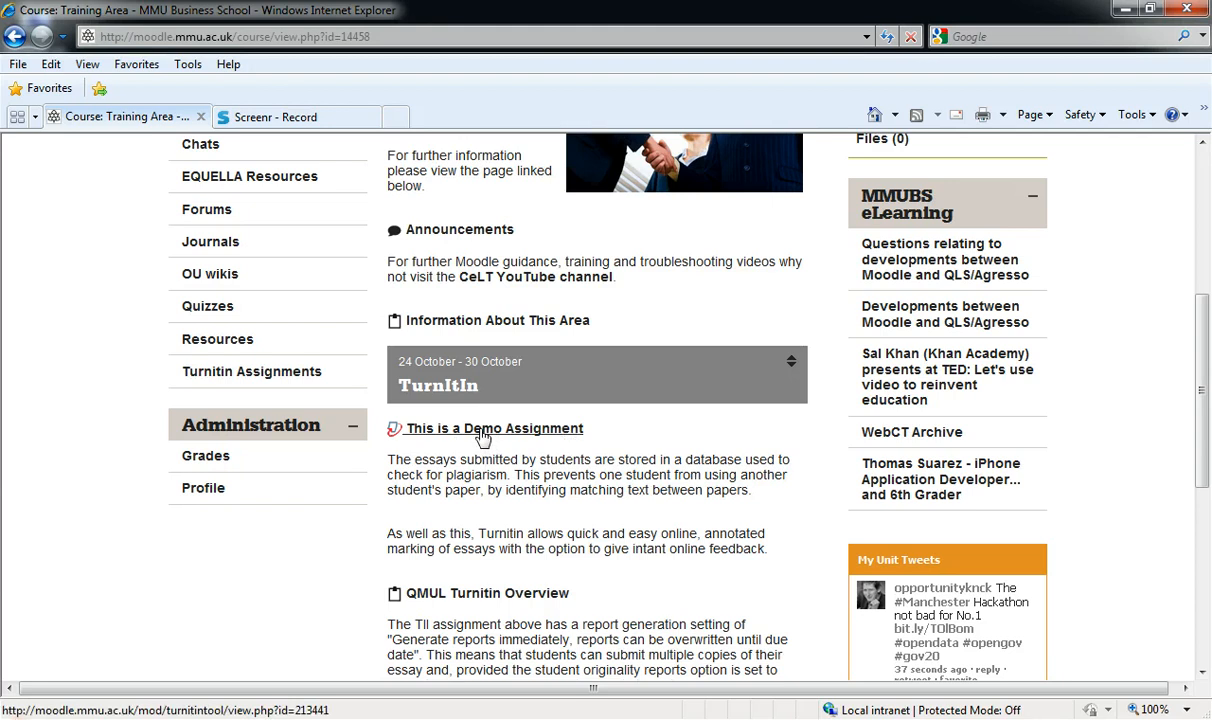
{"action": "left_click", "coordinate": [494, 428]}
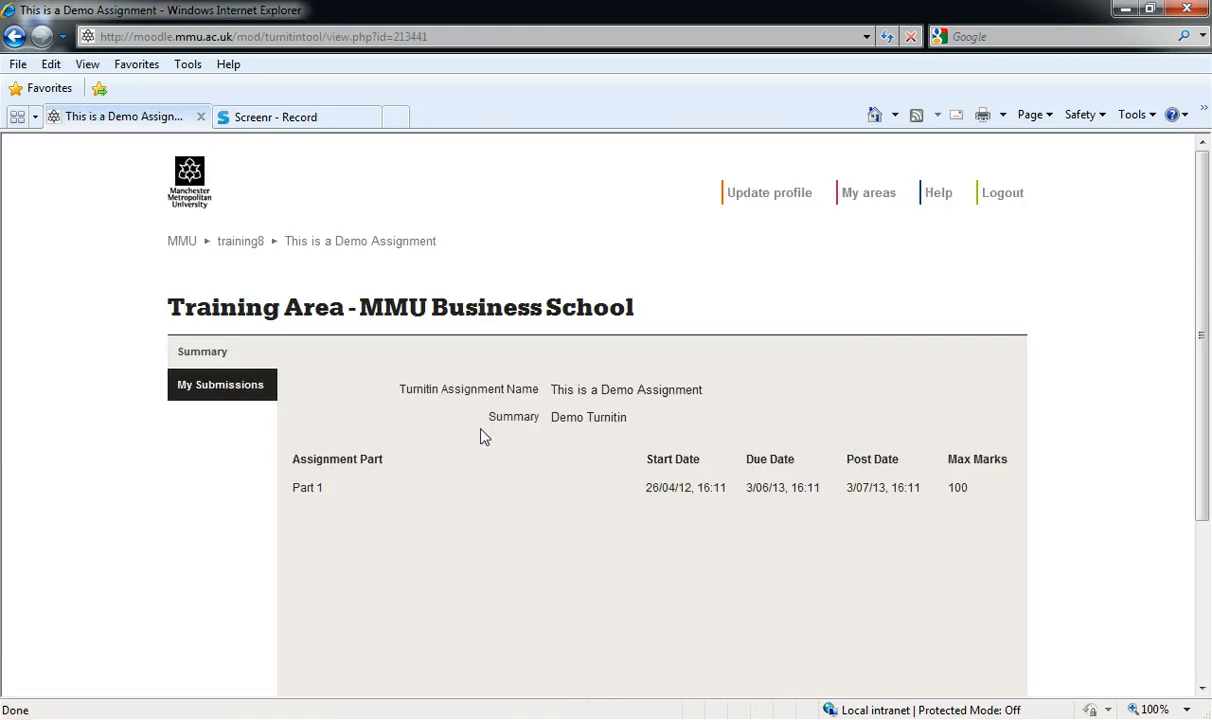
{"action": "mouse_move", "coordinate": [640, 388]}
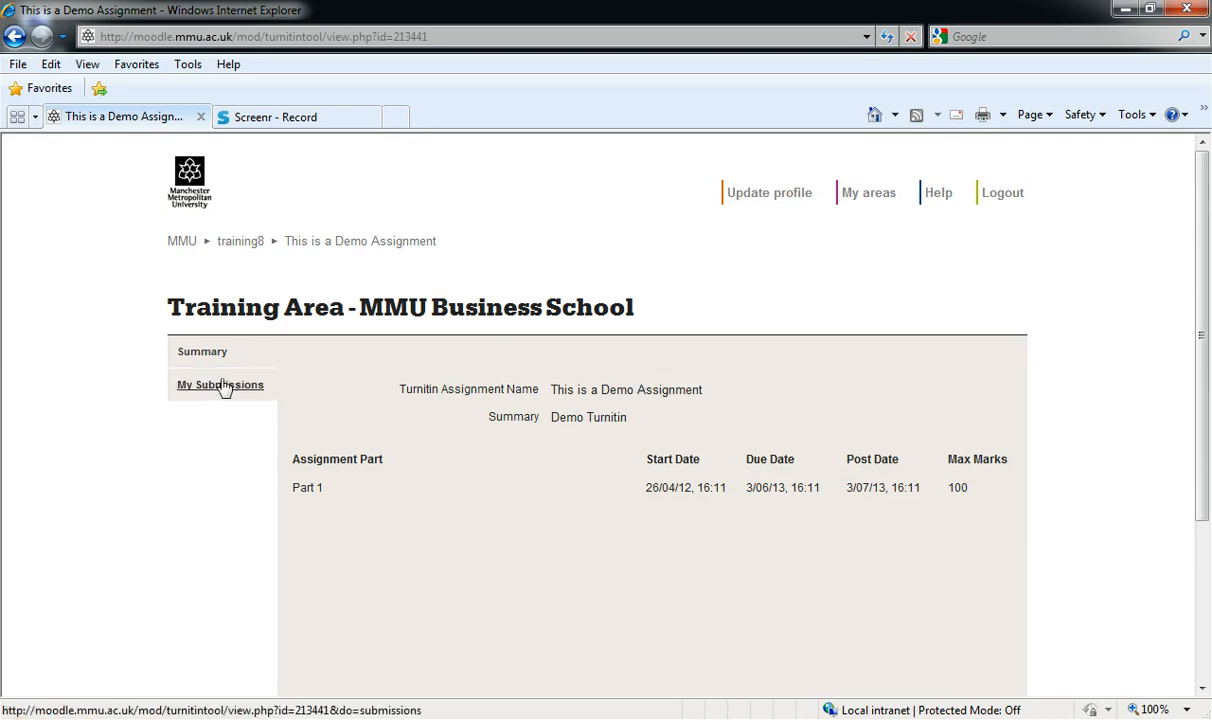
{"action": "left_click", "coordinate": [220, 384]}
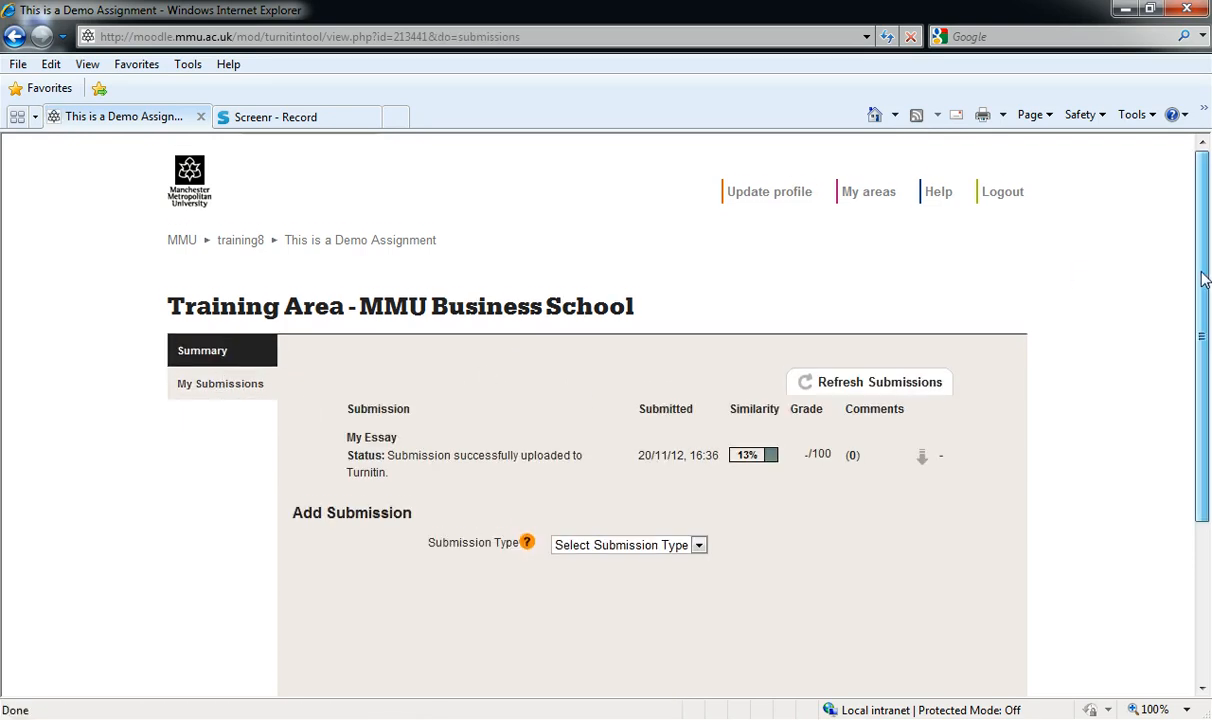
{"action": "scroll", "scroll_direction": "down", "scroll_amount": 3}
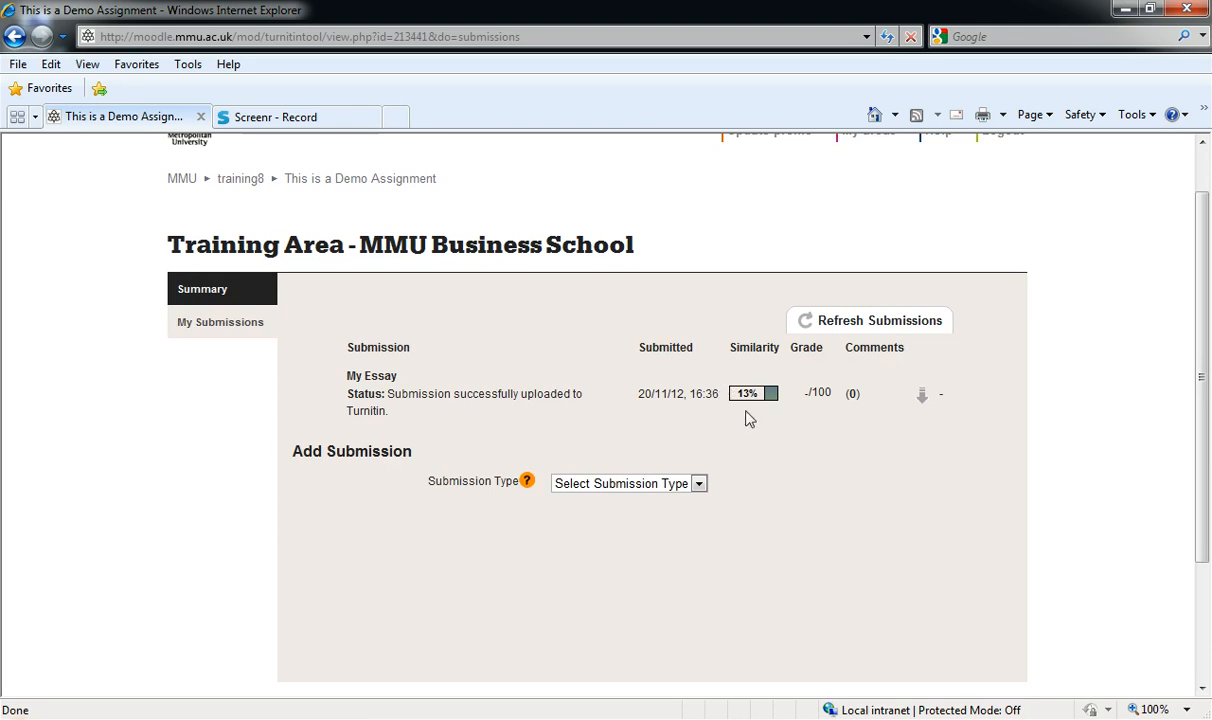
{"action": "mouse_move", "coordinate": [788, 372]}
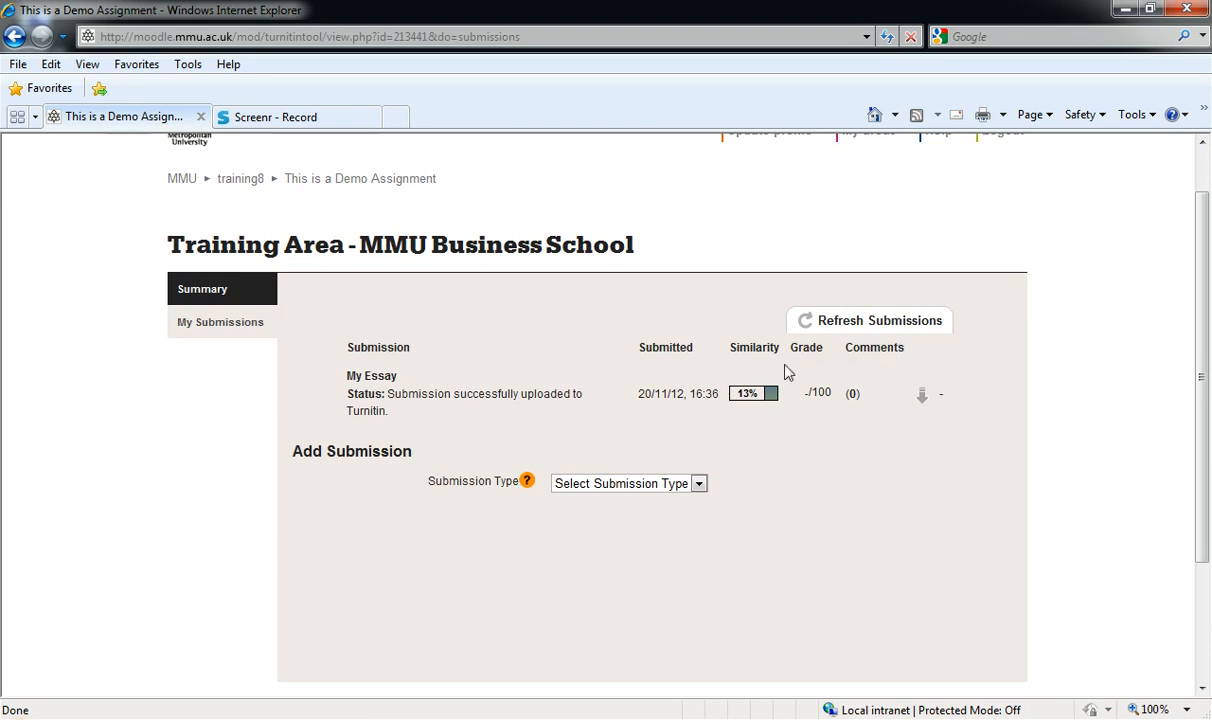
{"action": "mouse_move", "coordinate": [676, 424]}
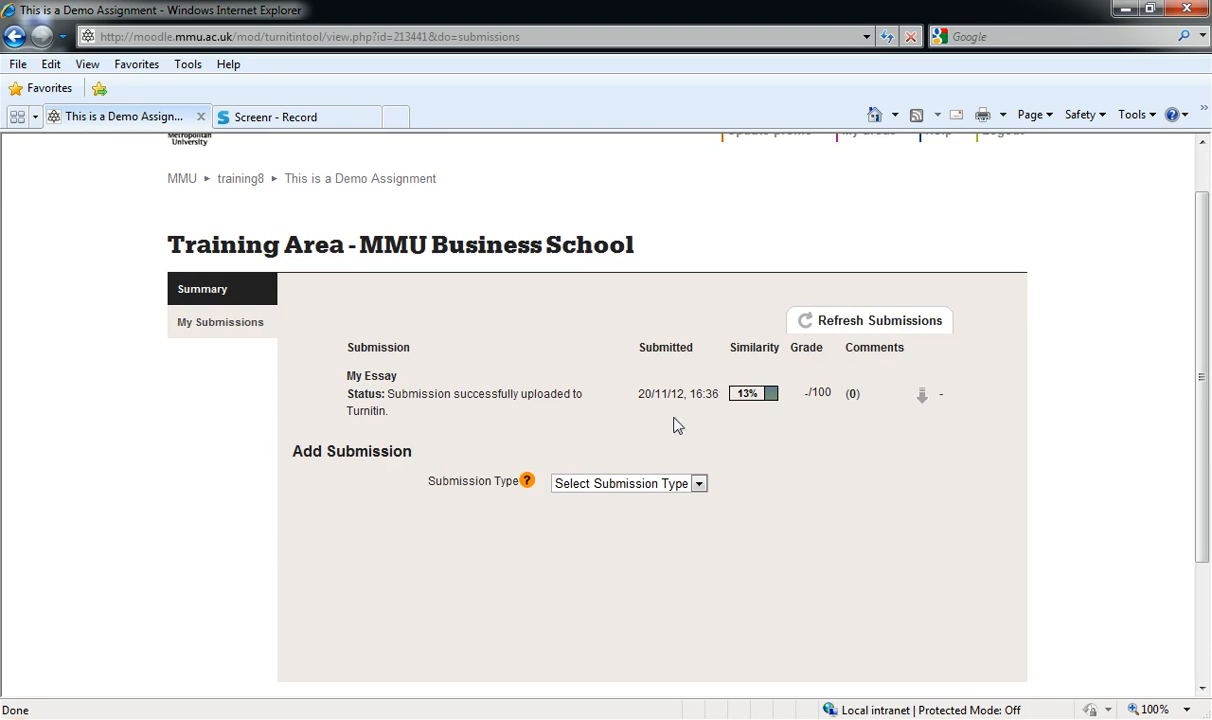
{"action": "mouse_move", "coordinate": [742, 408]}
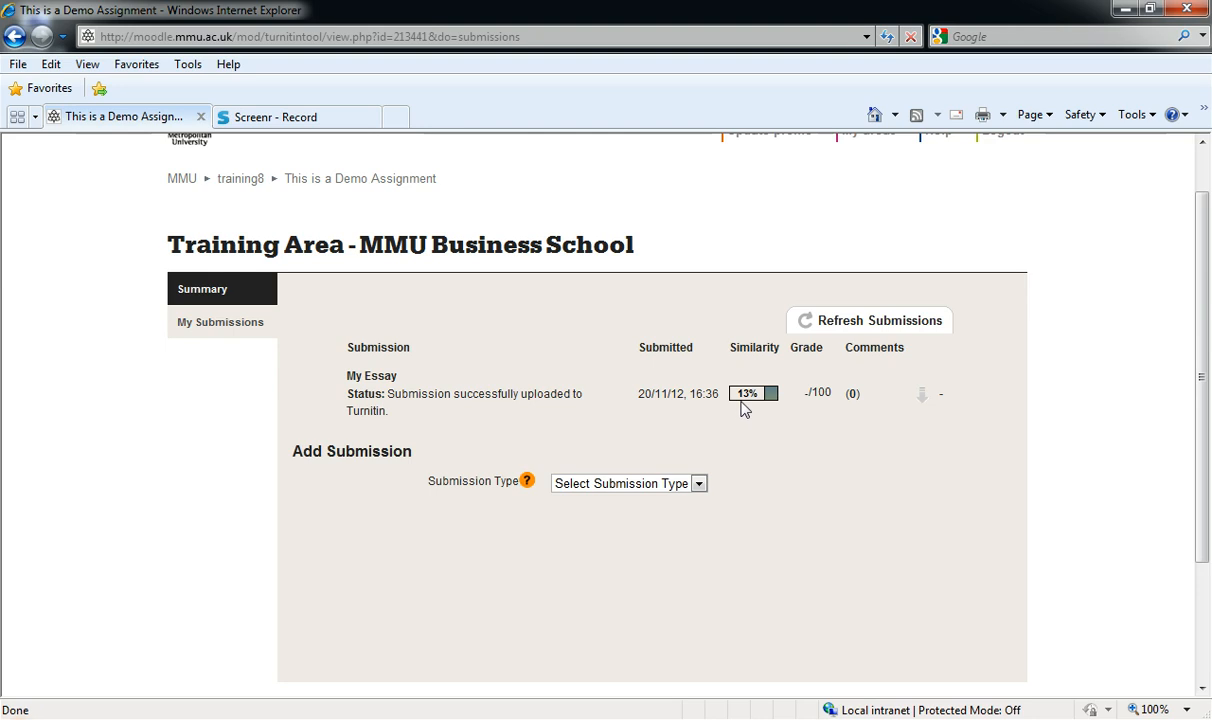
{"action": "mouse_move", "coordinate": [776, 430]}
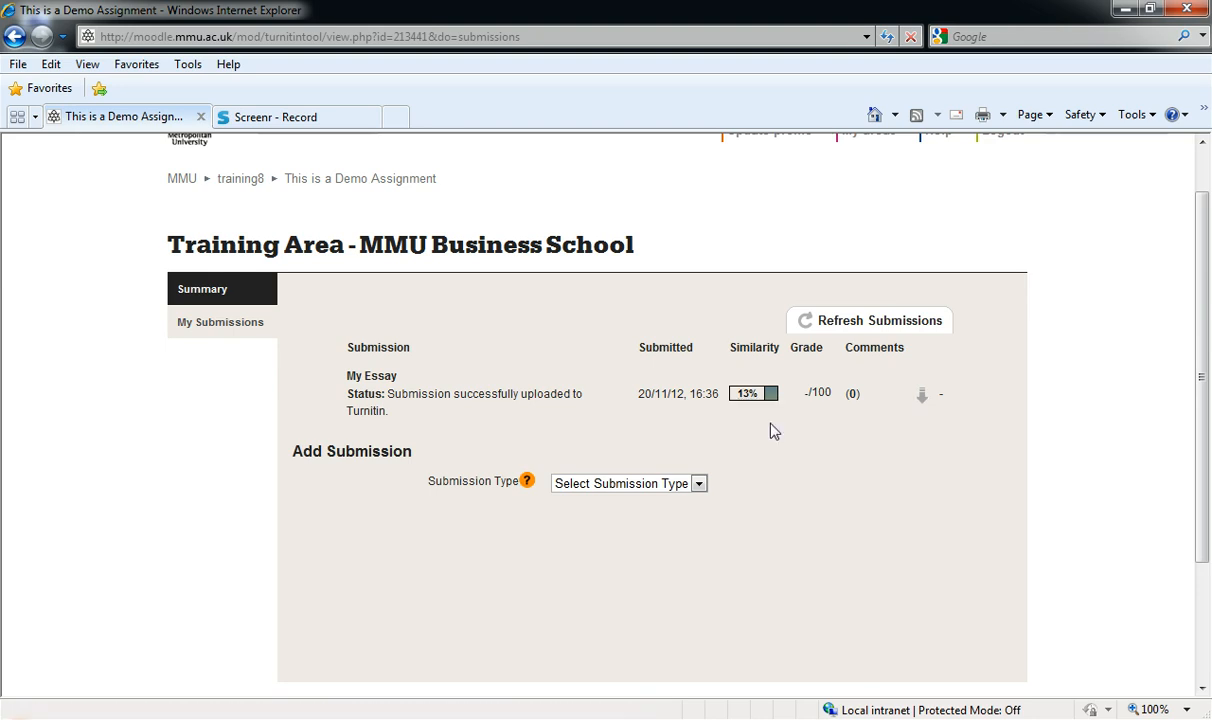
{"action": "mouse_move", "coordinate": [748, 422]}
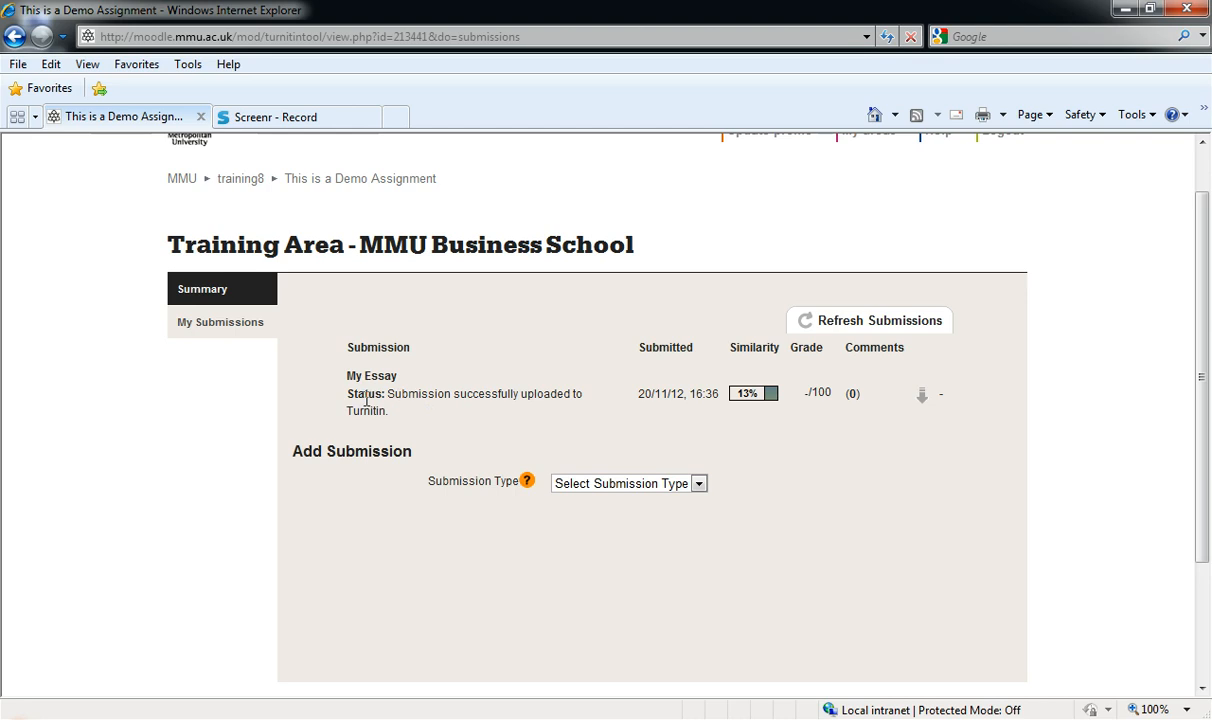
{"action": "mouse_move", "coordinate": [836, 418]}
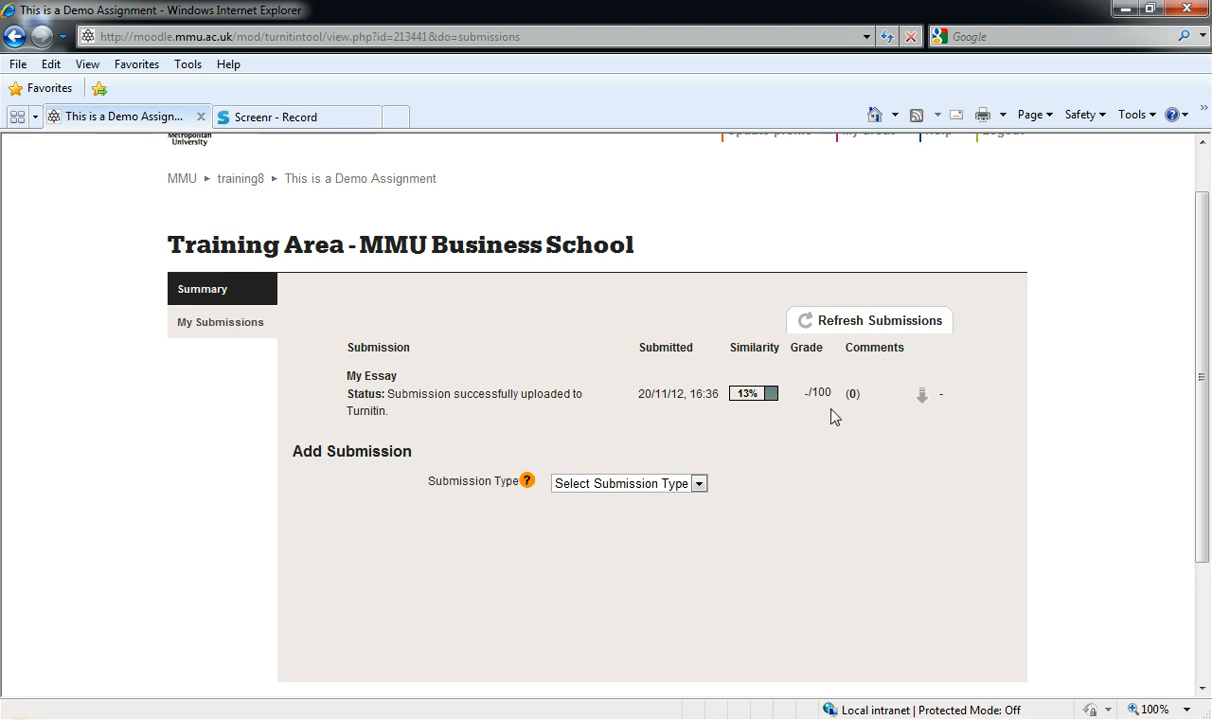
{"action": "mouse_move", "coordinate": [372, 376]}
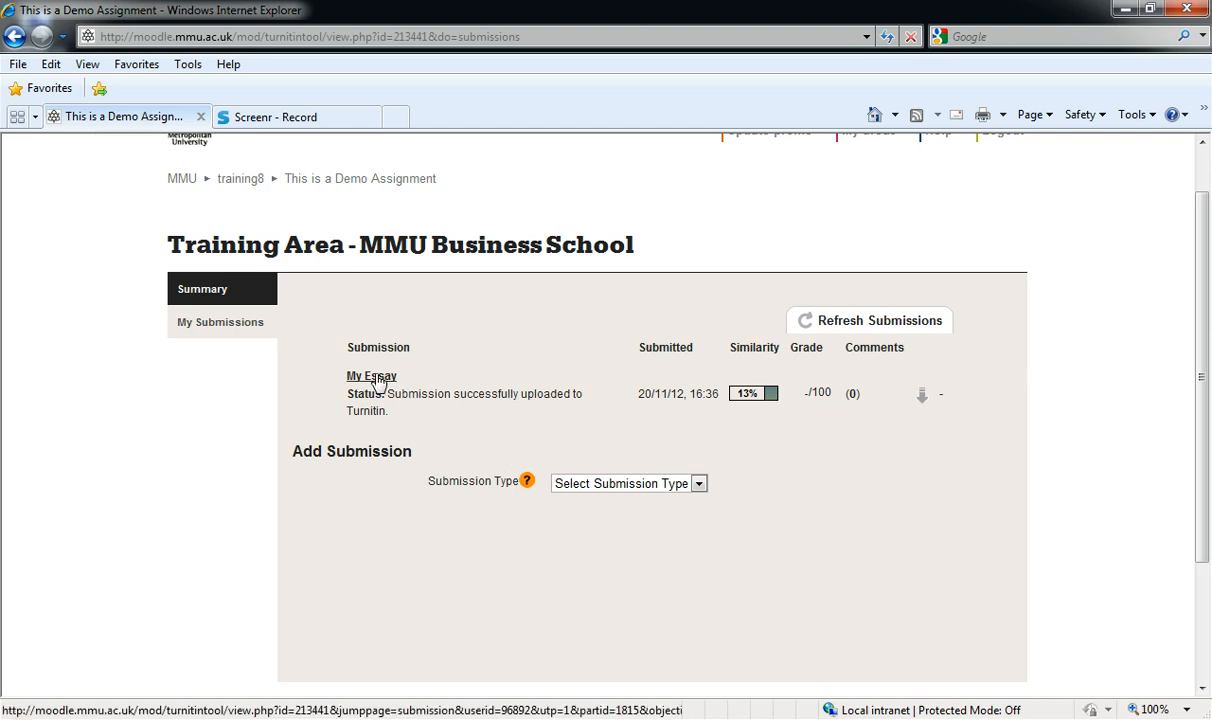
{"action": "mouse_move", "coordinate": [368, 378]}
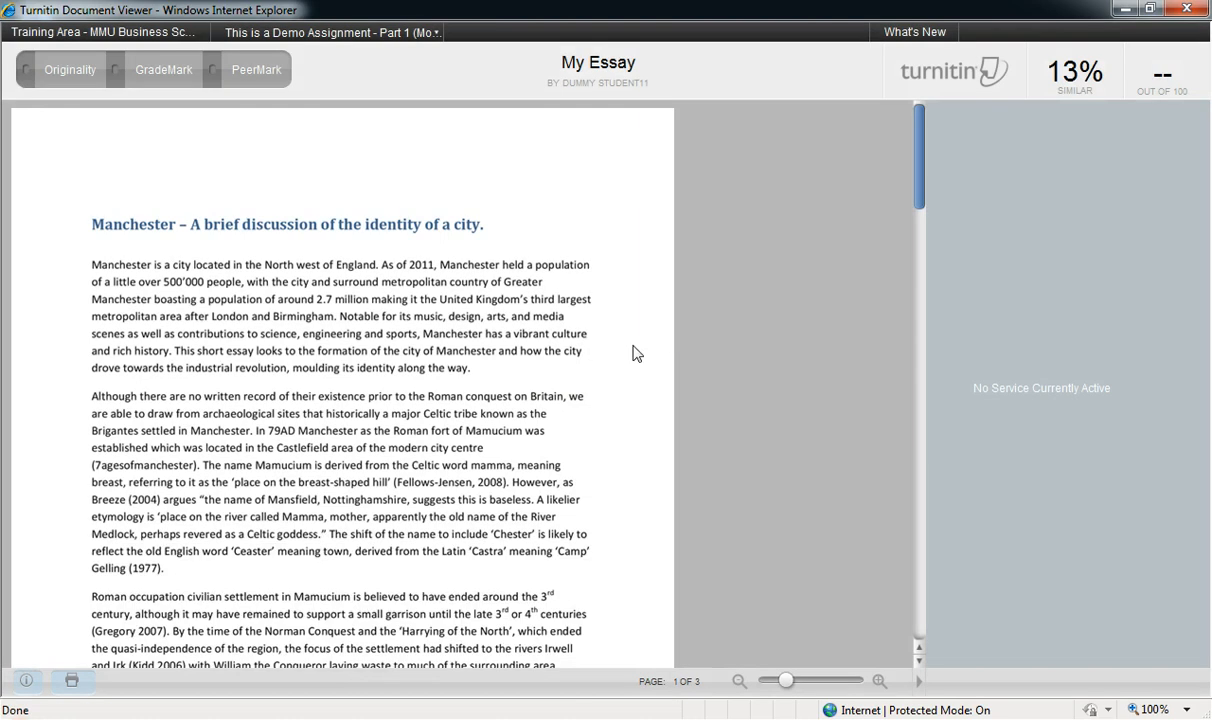
{"action": "mouse_move", "coordinate": [312, 248]}
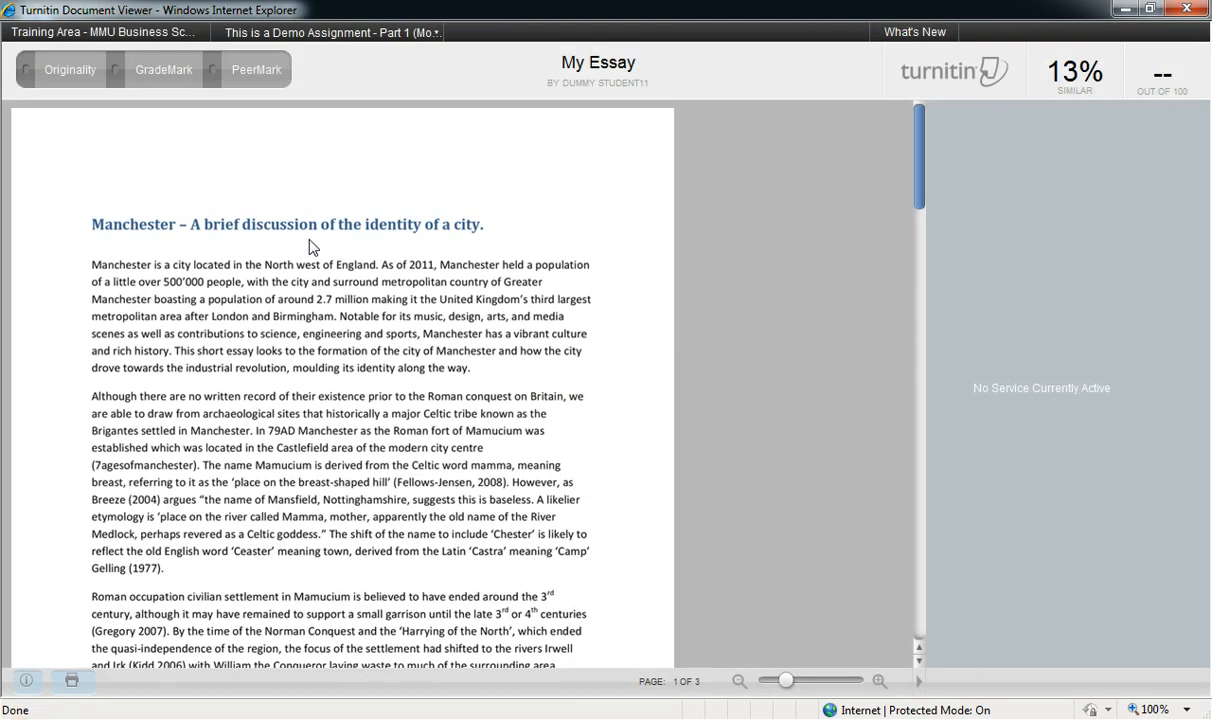
{"action": "mouse_move", "coordinate": [60, 80]}
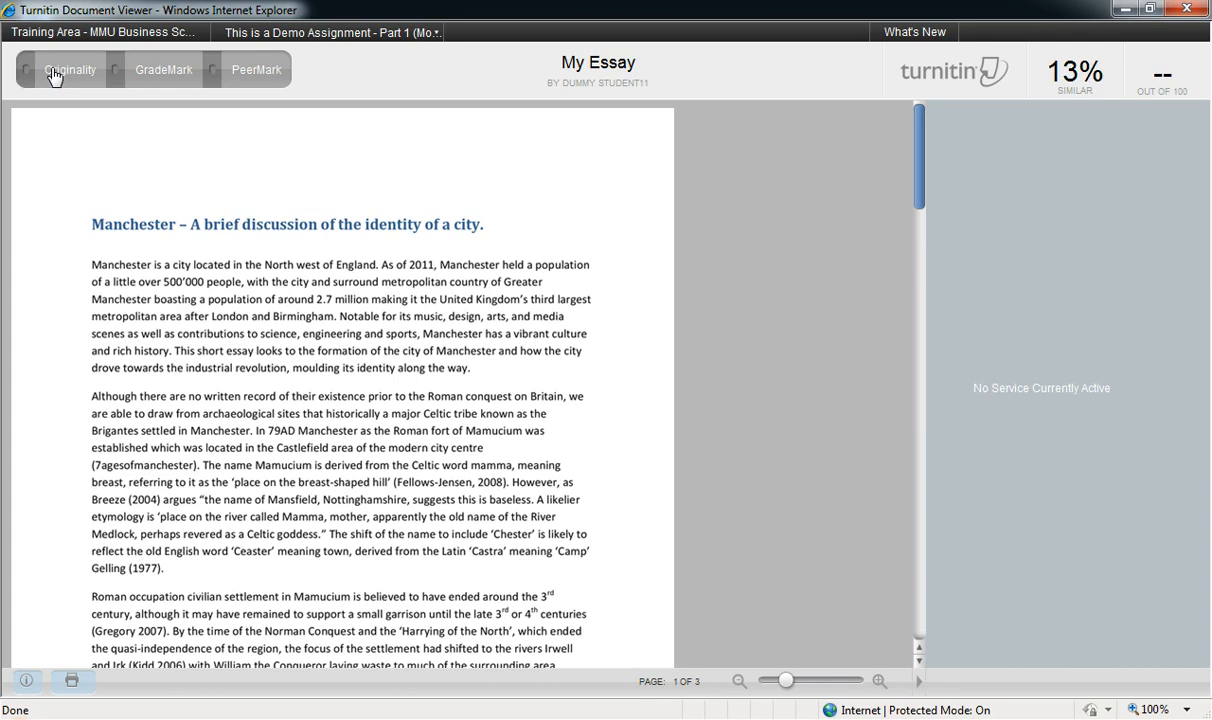
Switch the Document Viewer to the Originality report highlighting matched passages in My Essay.
{"action": "left_click", "coordinate": [70, 68]}
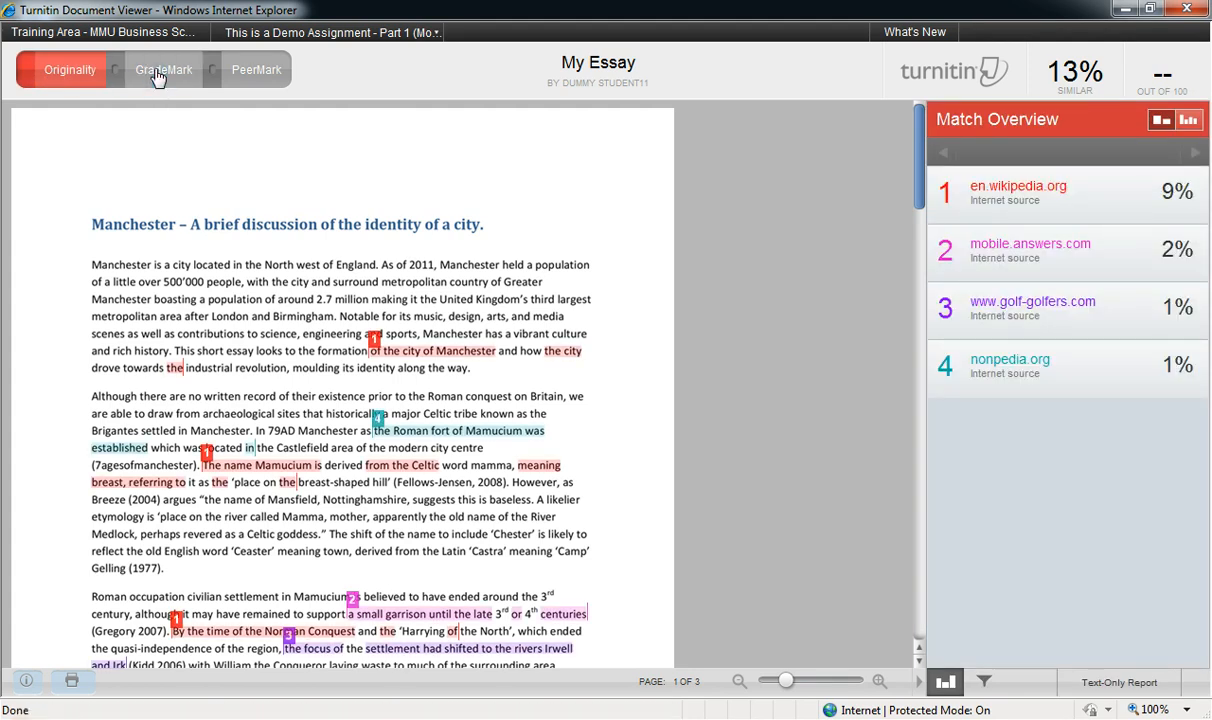
{"action": "mouse_move", "coordinate": [296, 188]}
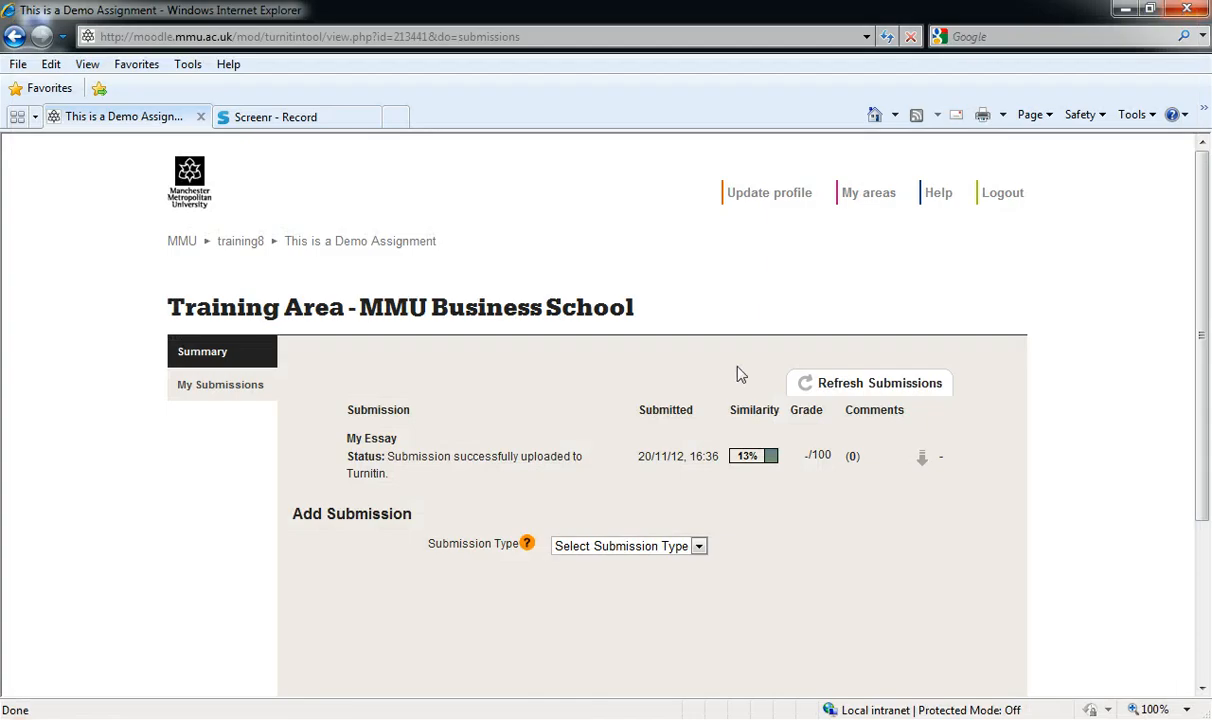
{"action": "mouse_move", "coordinate": [752, 456]}
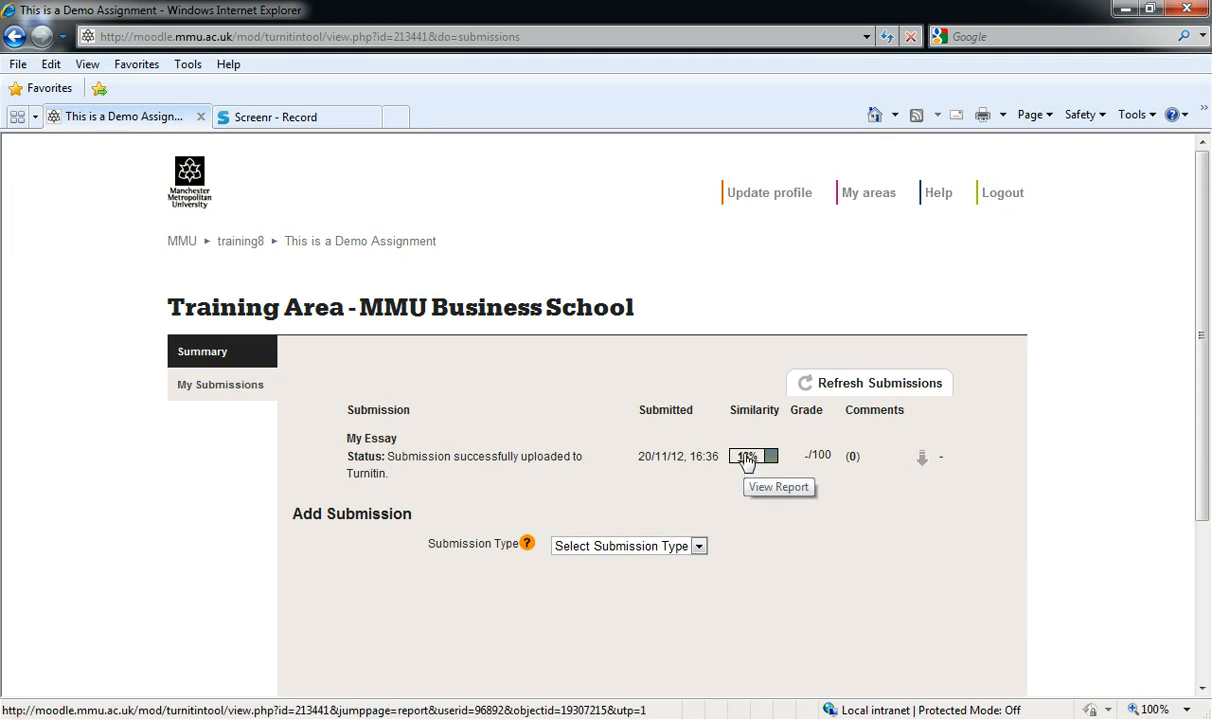
Reopen the similarity report for My Essay and read through its matched passages.
{"action": "left_click", "coordinate": [748, 456]}
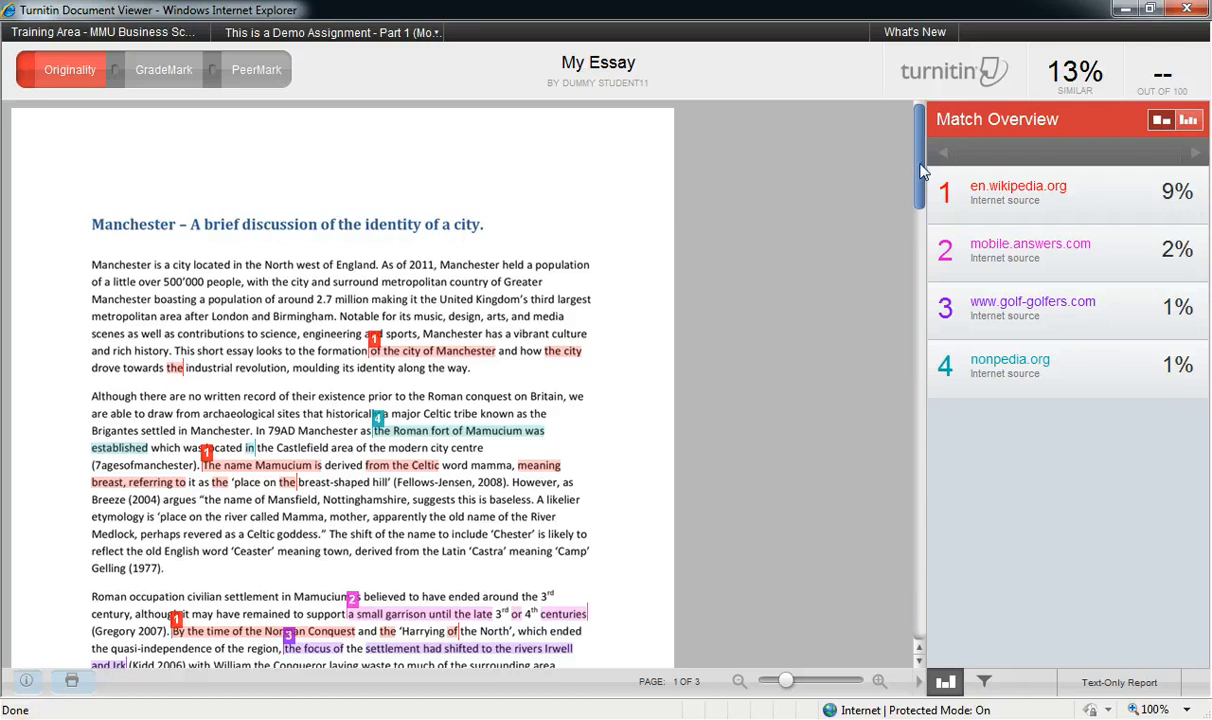
{"action": "scroll", "scroll_direction": "down", "scroll_amount": 3}
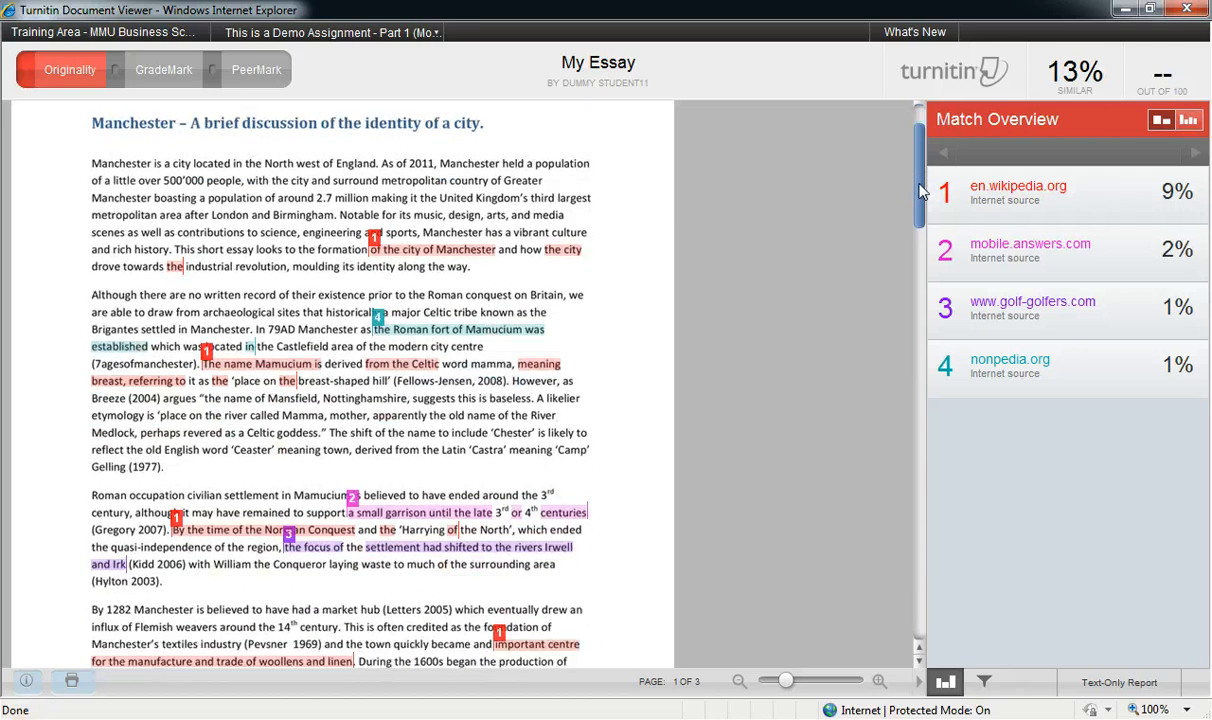
{"action": "scroll", "scroll_direction": "down", "scroll_amount": 3}
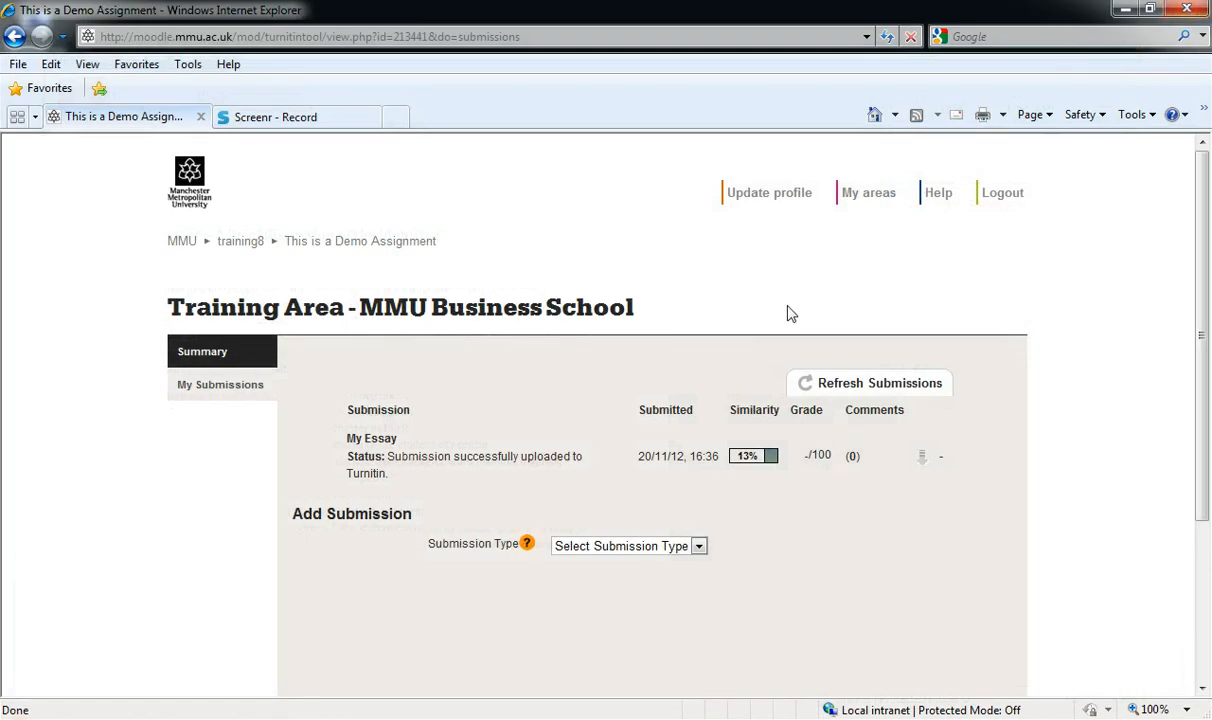
Set the Add Submission form's Submission Type to Text Submission for the My Essay resubmission.
{"action": "scroll", "scroll_direction": "down", "scroll_amount": 3}
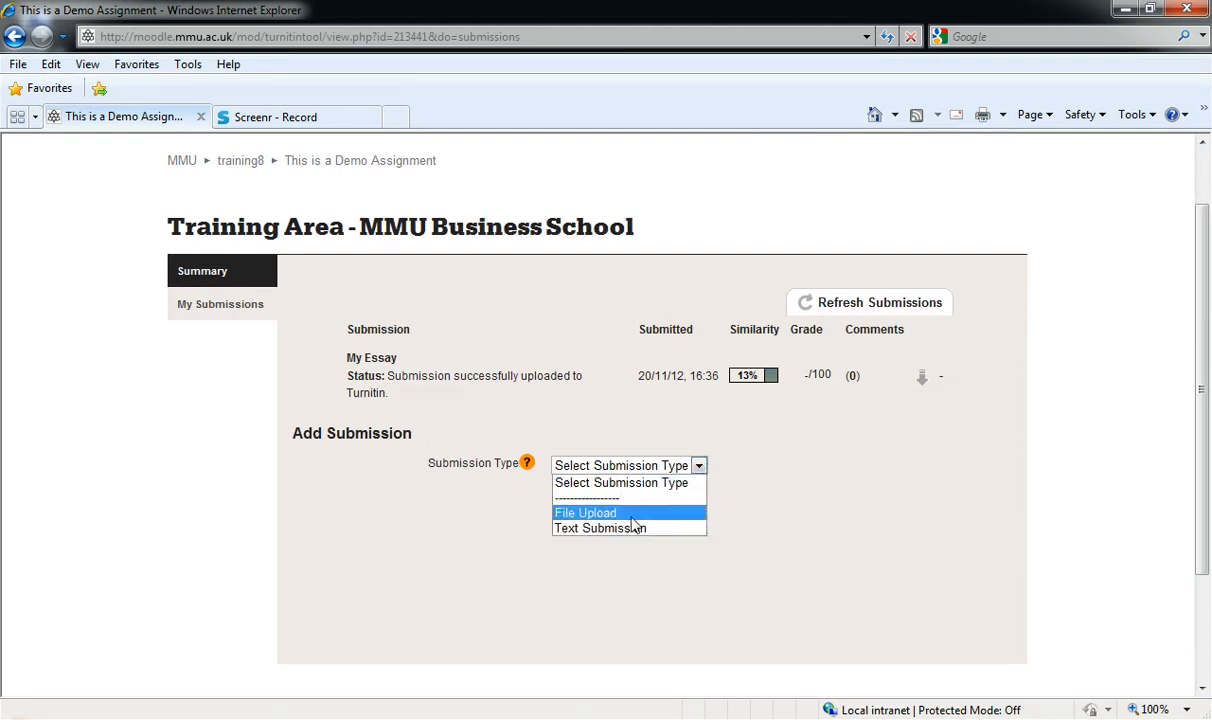
{"action": "mouse_move", "coordinate": [600, 528]}
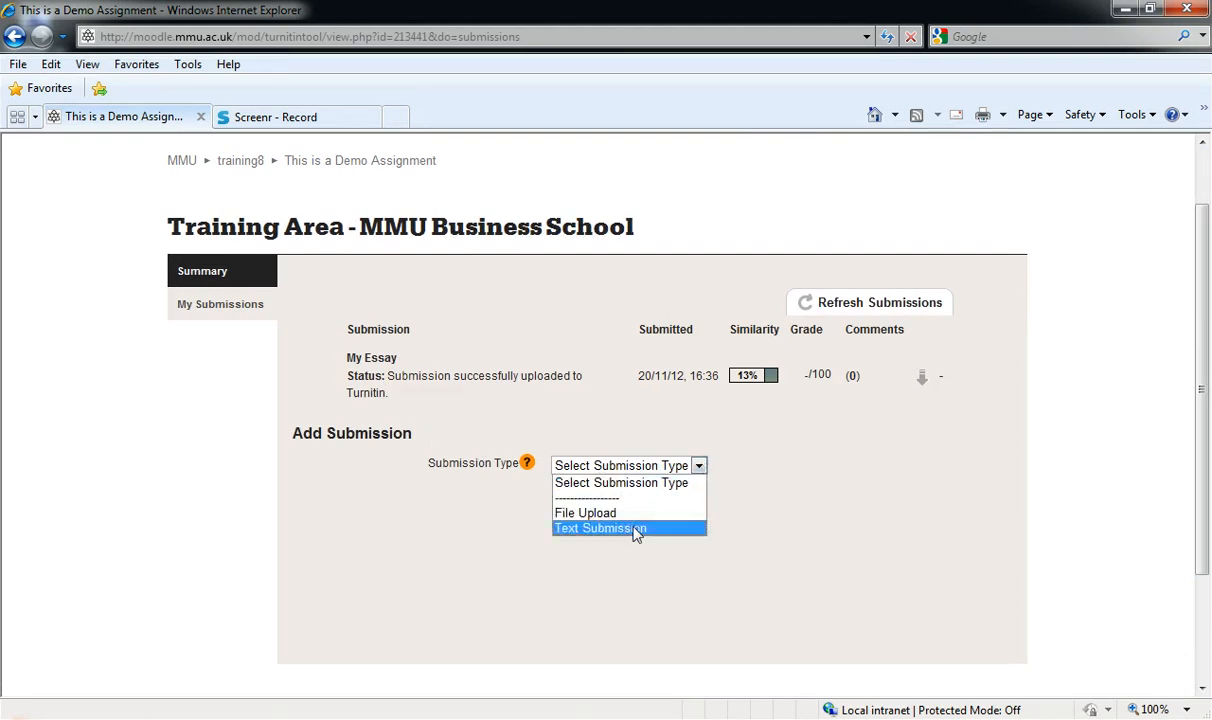
{"action": "left_click", "coordinate": [600, 528]}
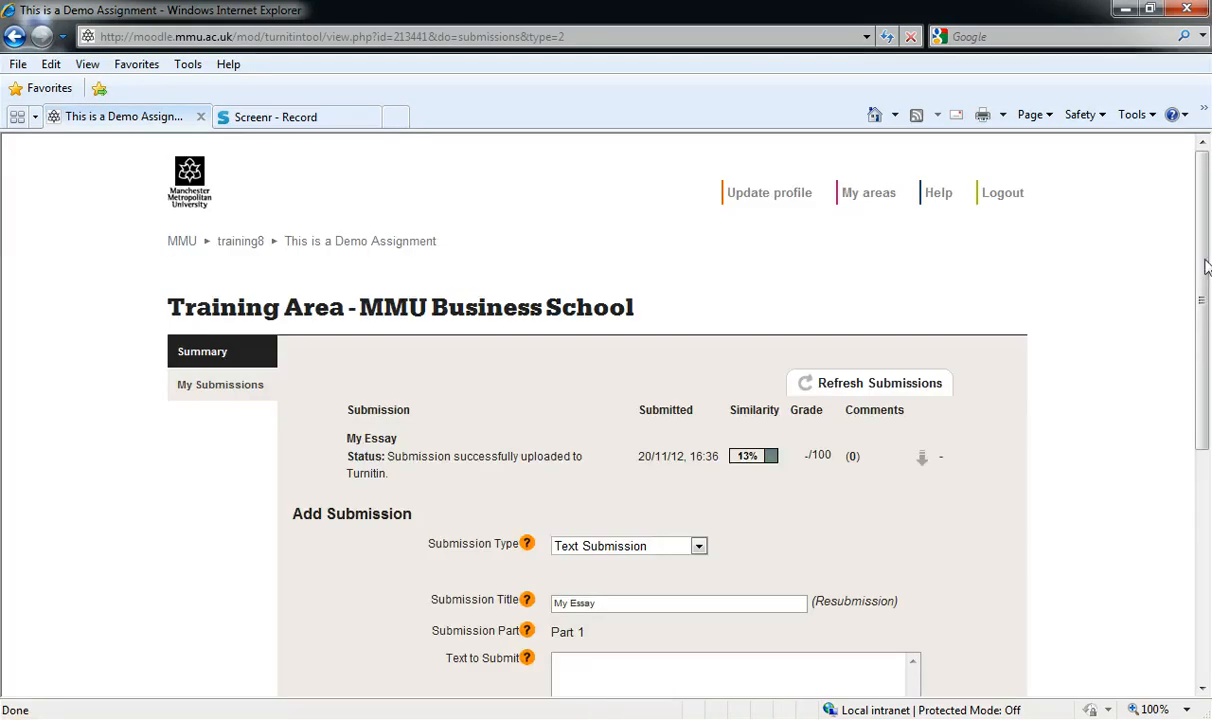
{"action": "scroll", "scroll_direction": "down", "scroll_amount": 3}
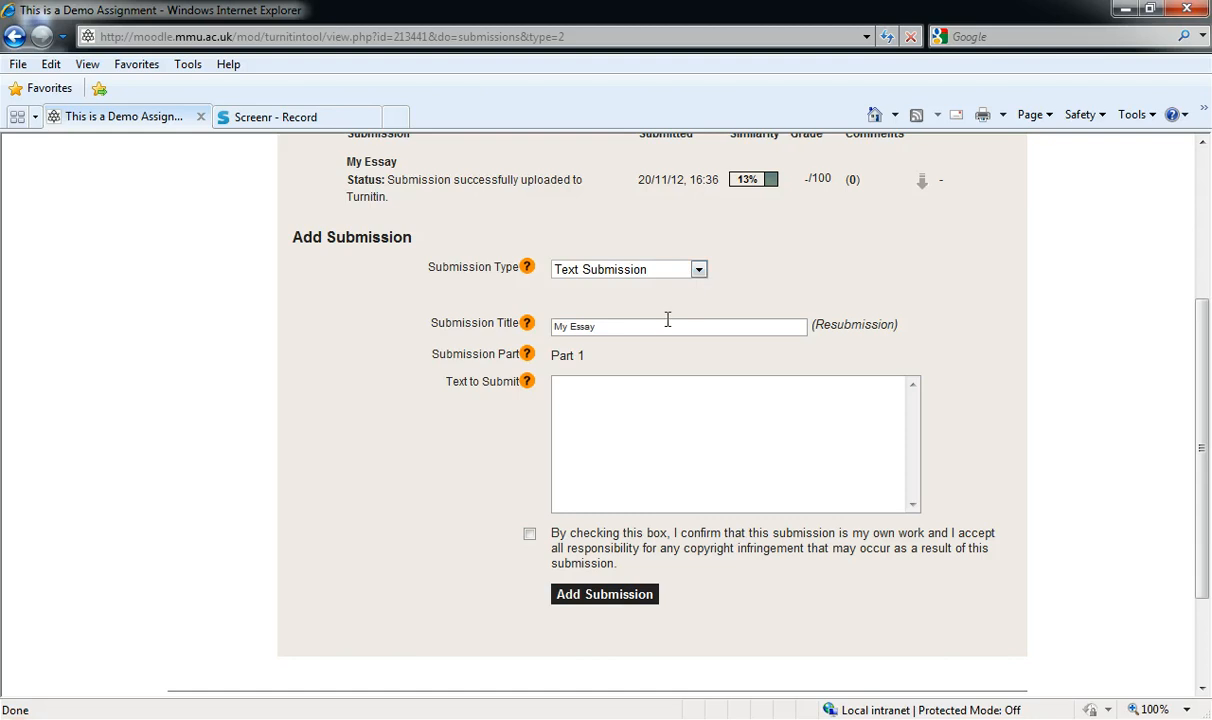
{"action": "mouse_move", "coordinate": [856, 320]}
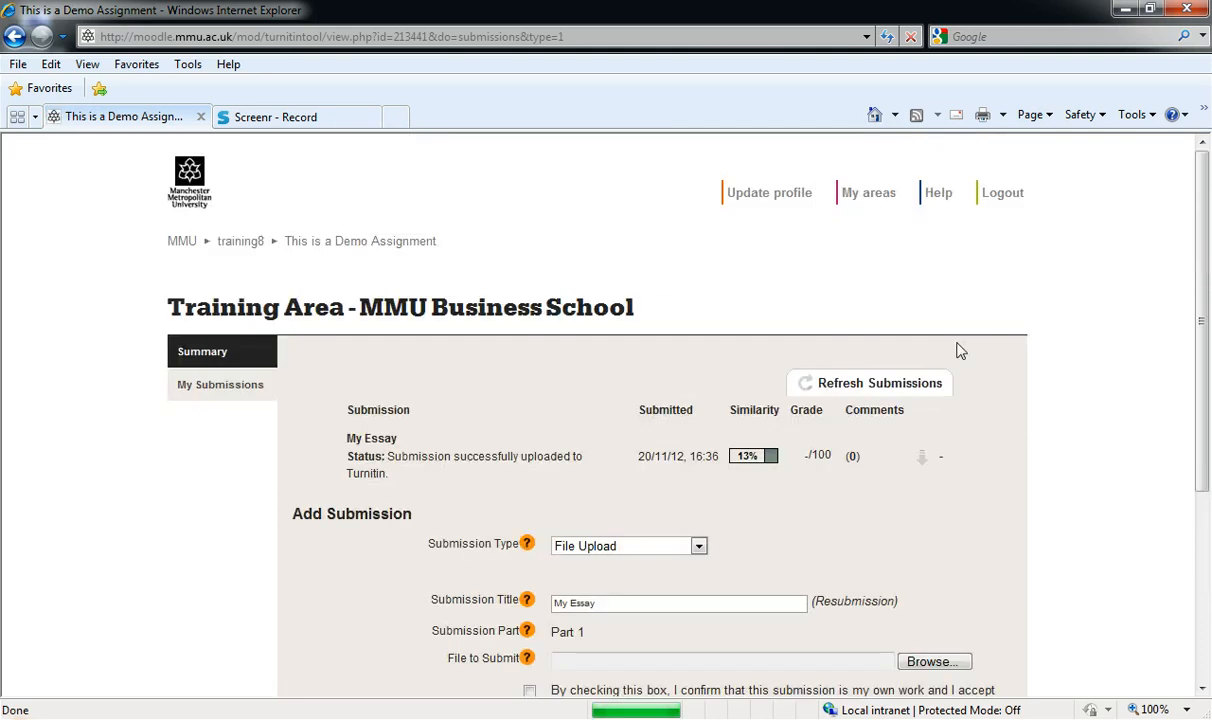
Attach MyReport.docx, confirm it is my own work, and send the resubmission to Turnitin.
{"action": "scroll", "scroll_direction": "down", "scroll_amount": 3}
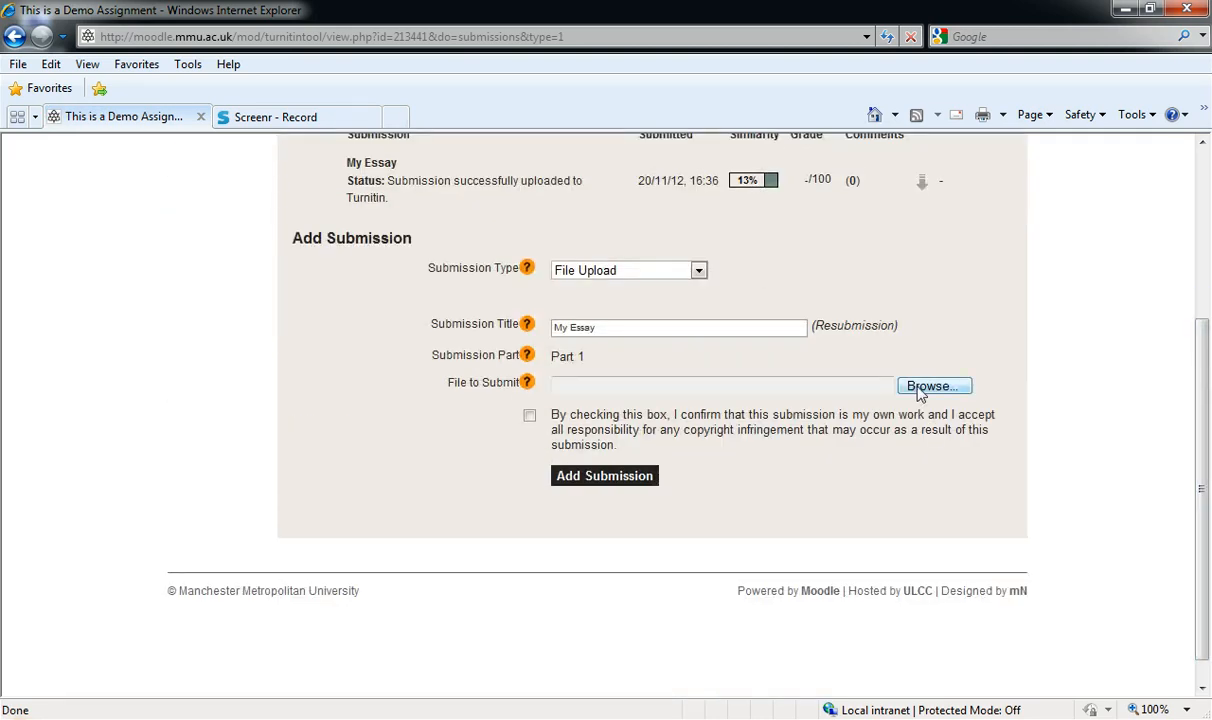
{"action": "left_click", "coordinate": [932, 386]}
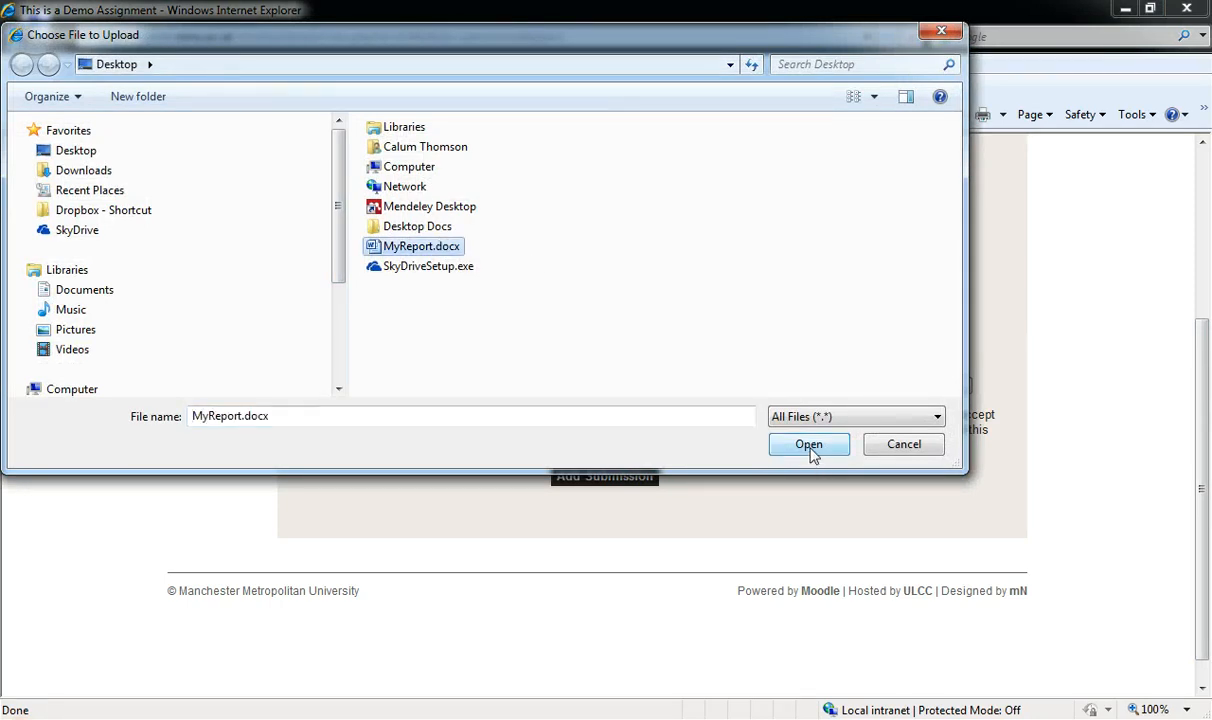
{"action": "left_click", "coordinate": [808, 444]}
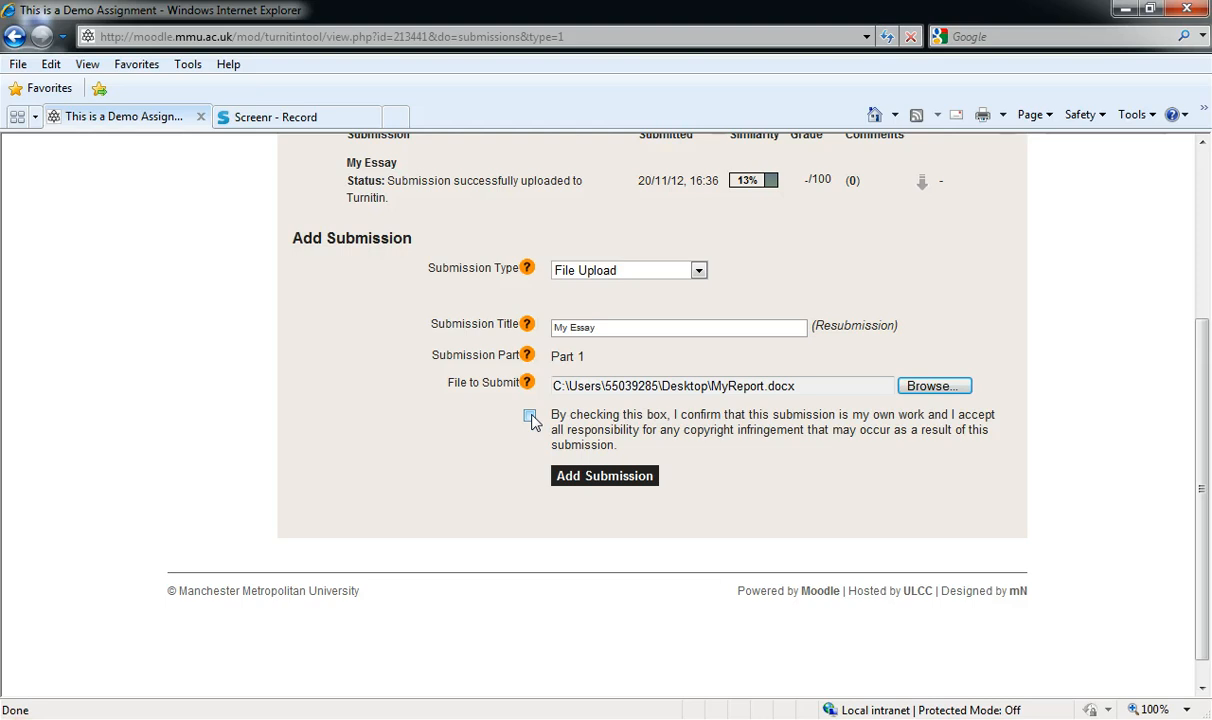
{"action": "left_click", "coordinate": [530, 414]}
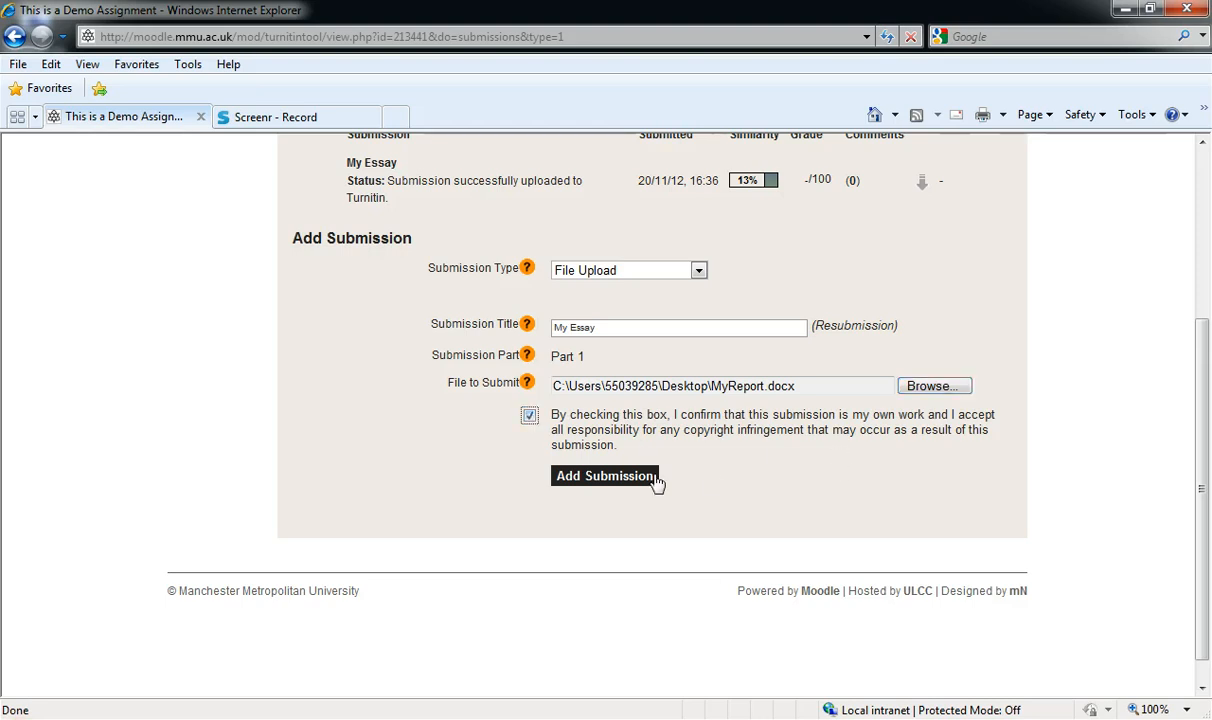
{"action": "left_click", "coordinate": [604, 476]}
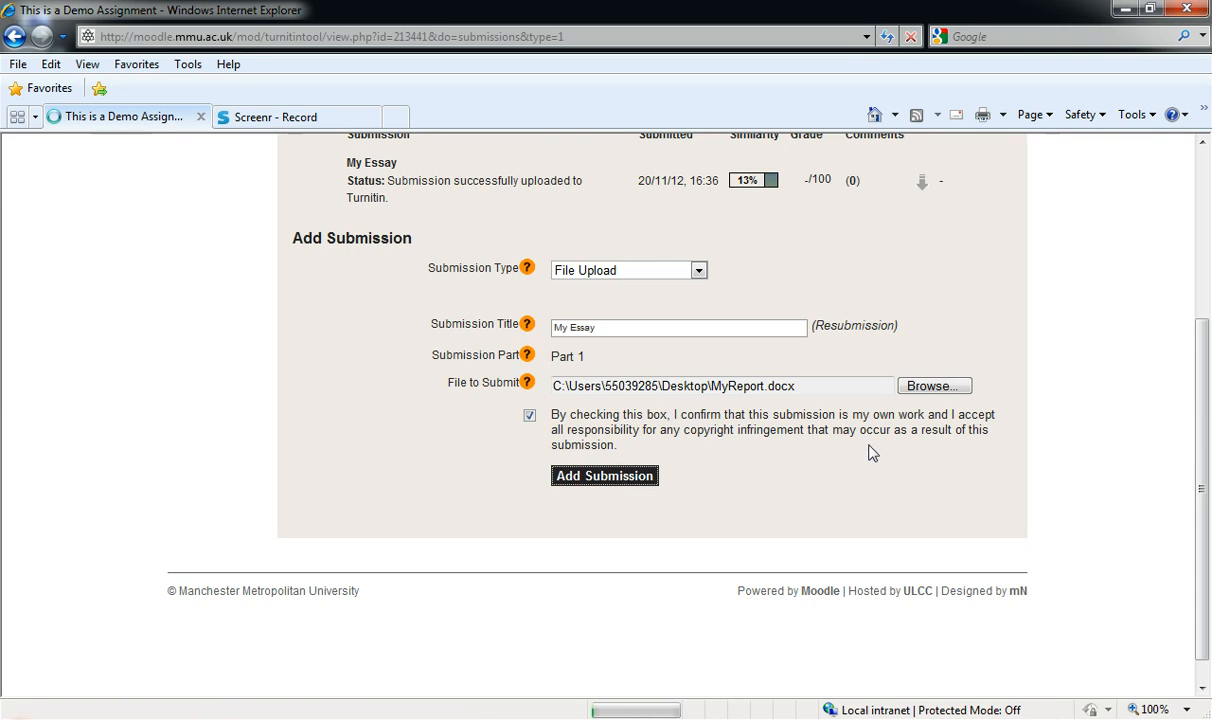
{"action": "left_click", "coordinate": [604, 476]}
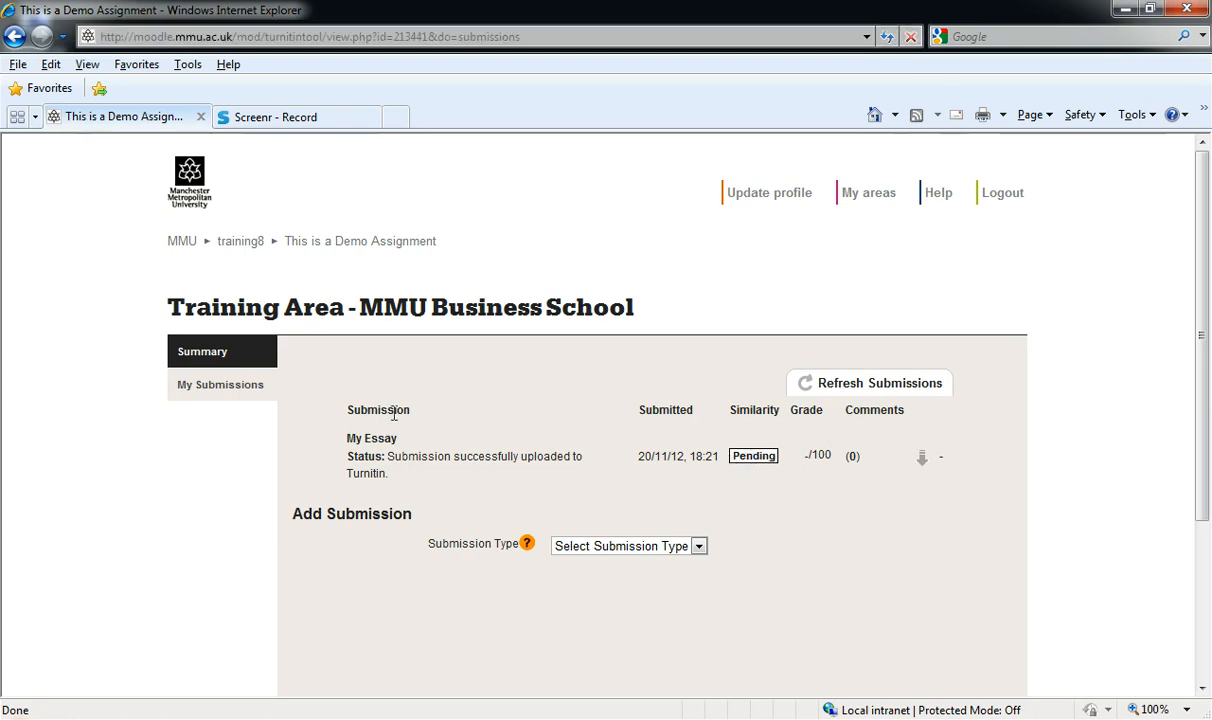
{"action": "left_click", "coordinate": [372, 438]}
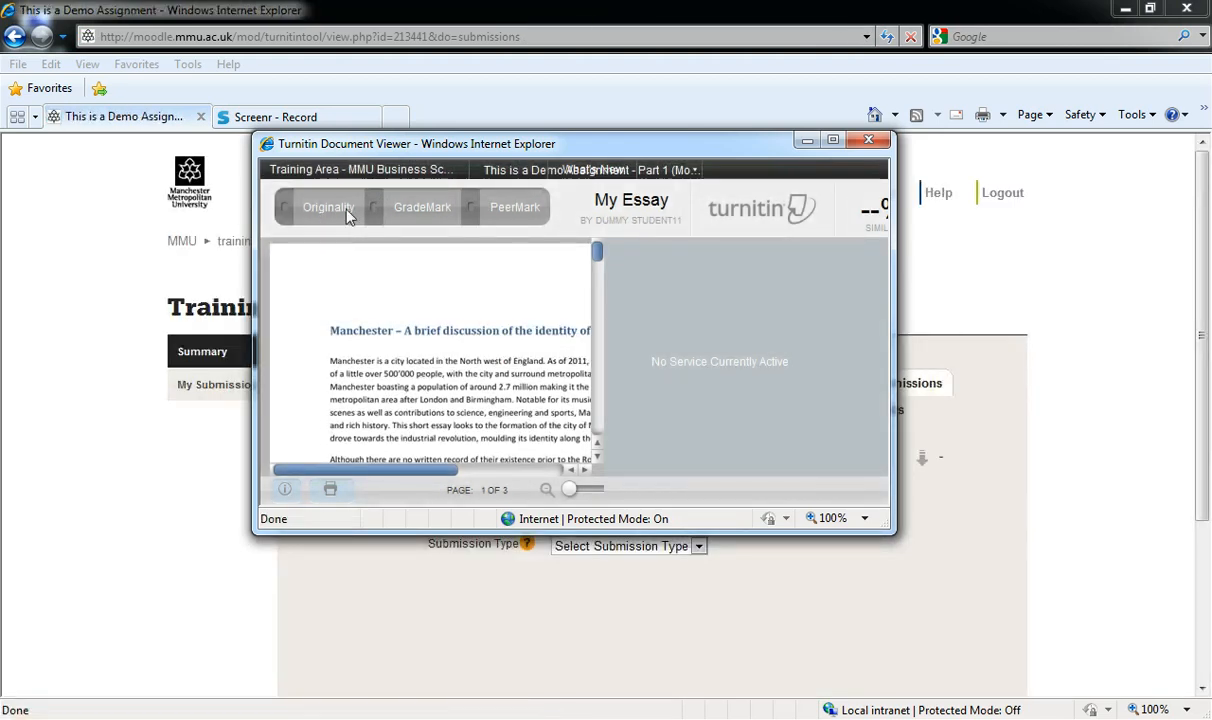
{"action": "left_click", "coordinate": [328, 206]}
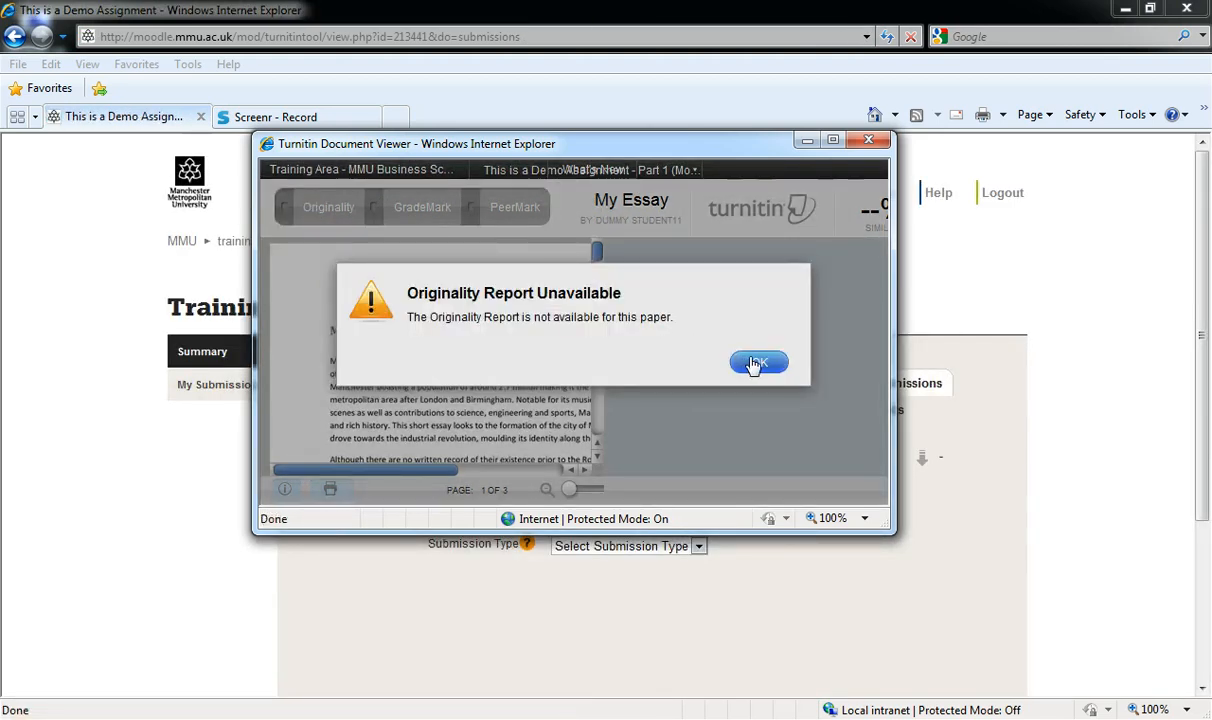
{"action": "left_click", "coordinate": [758, 362]}
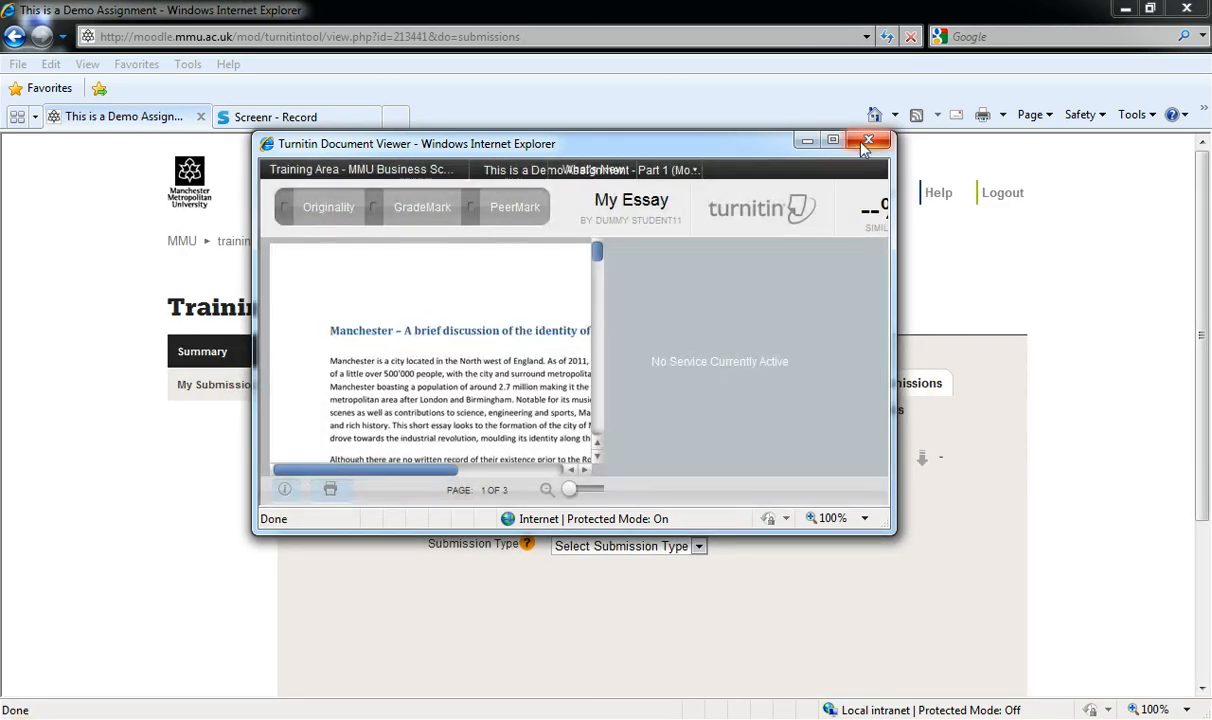
{"action": "left_click", "coordinate": [868, 140]}
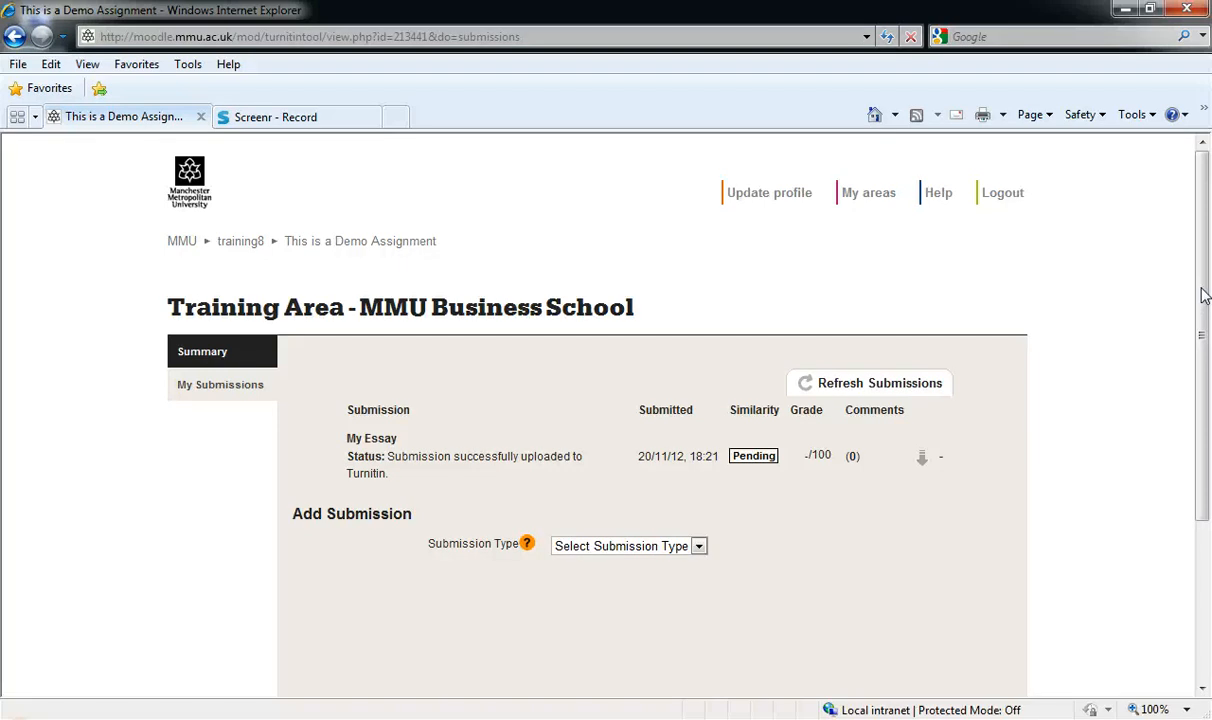
{"action": "scroll", "scroll_direction": "down", "scroll_amount": 3}
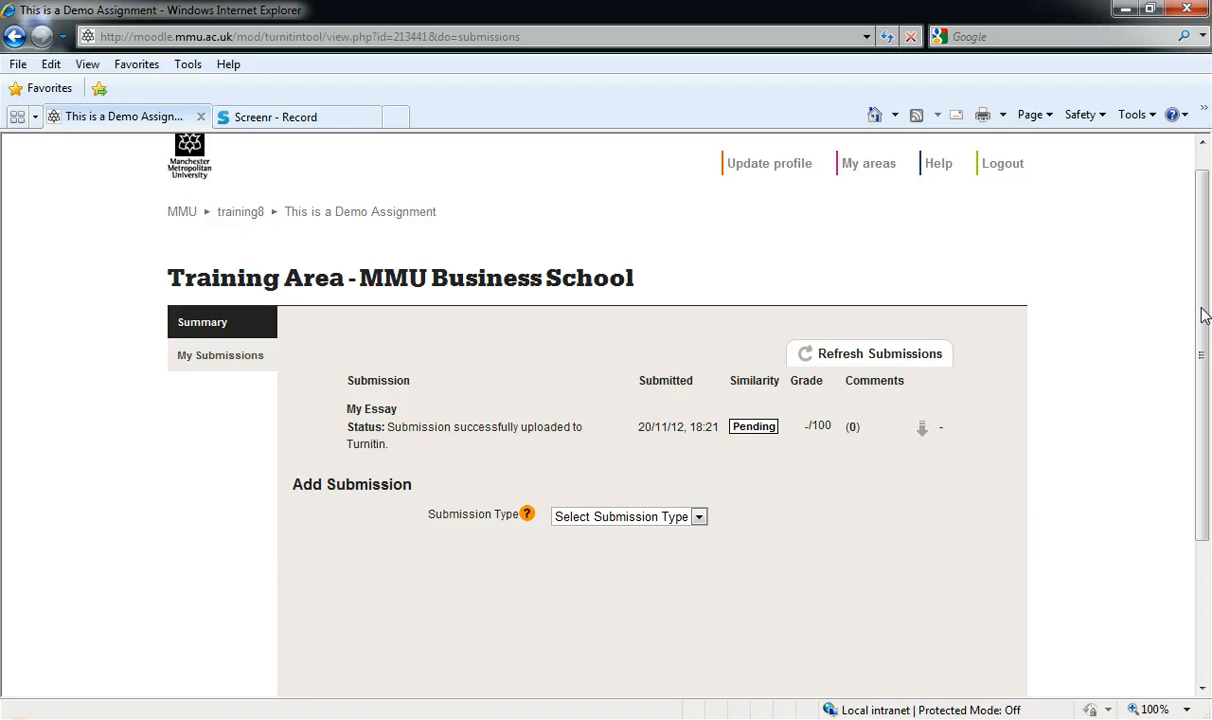
{"action": "scroll", "scroll_direction": "down", "scroll_amount": 3}
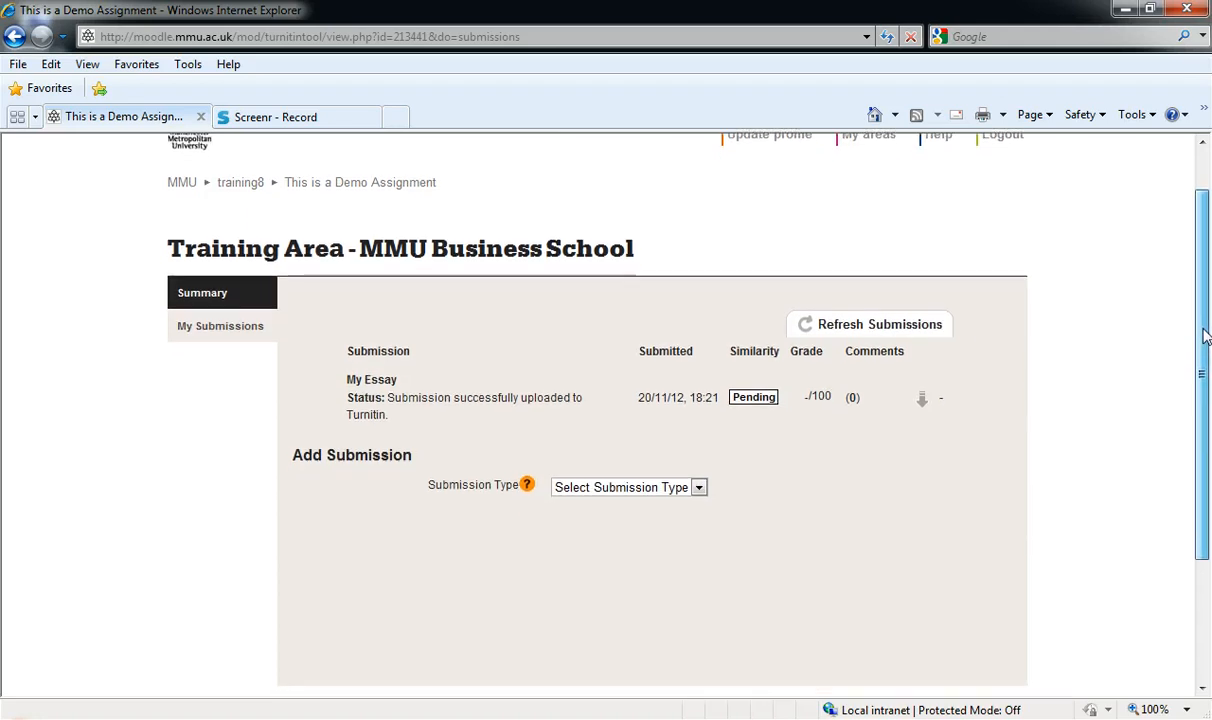
{"action": "scroll", "scroll_direction": "down", "scroll_amount": 3}
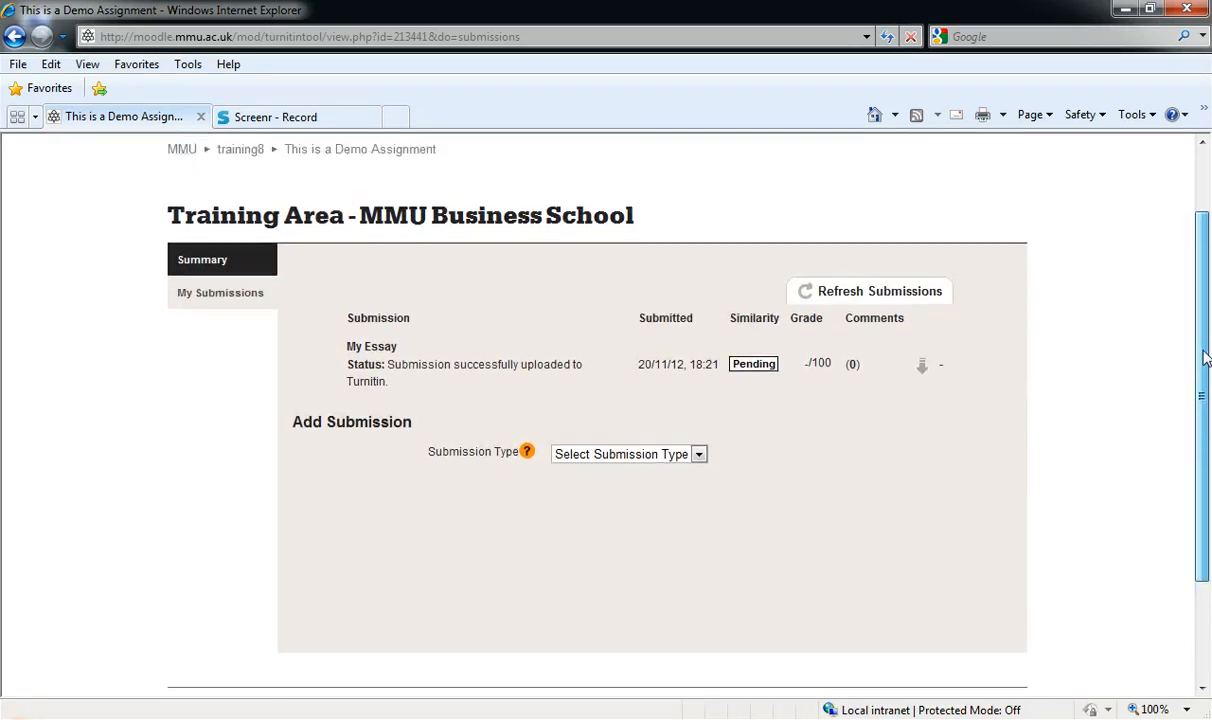